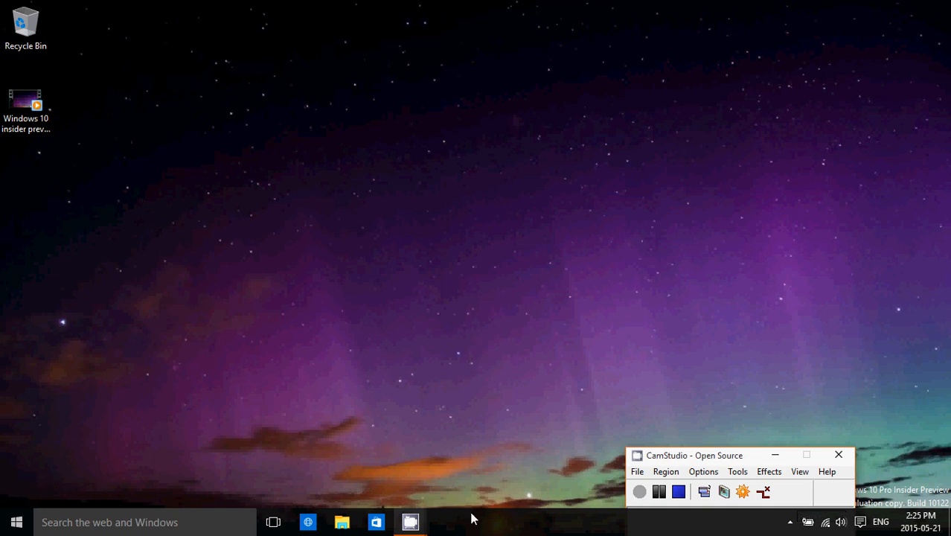
mouse_move(854, 411)
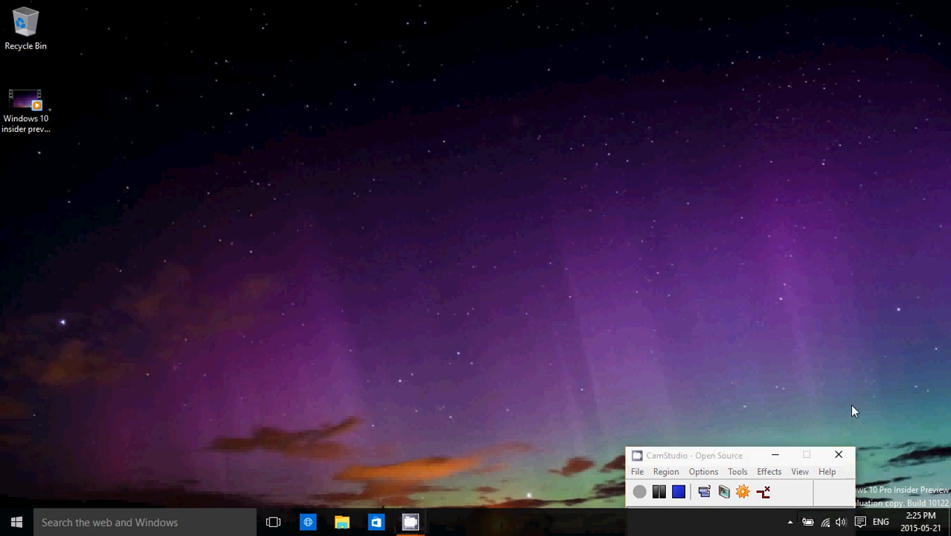
mouse_move(757, 342)
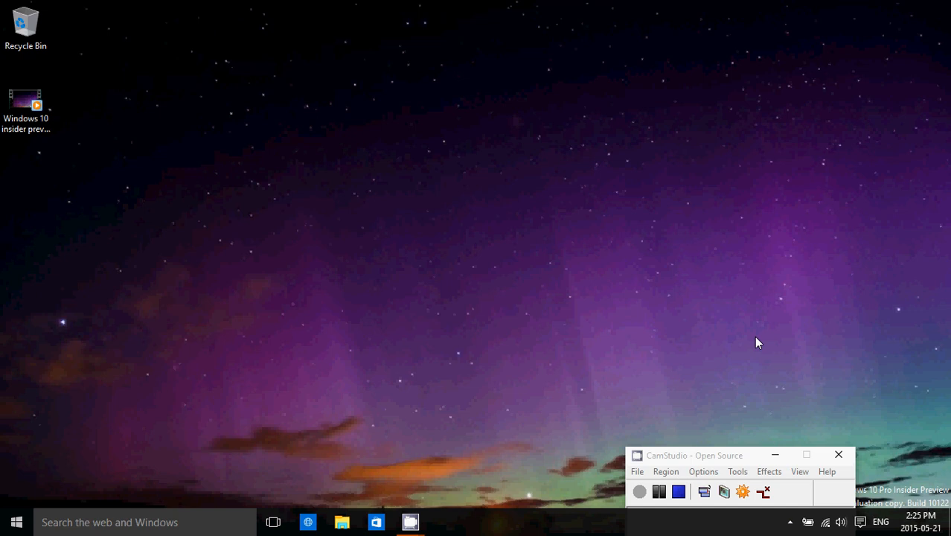
mouse_move(717, 457)
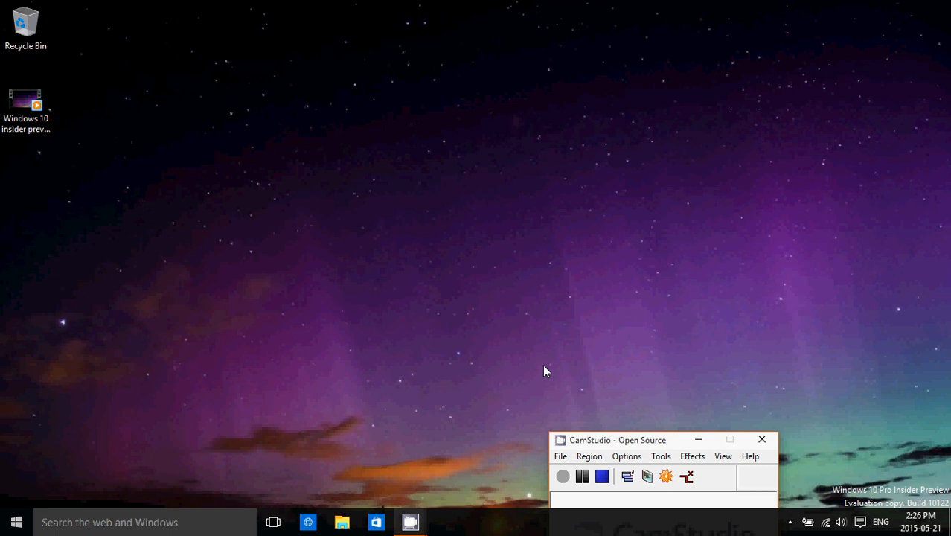
mouse_move(190, 468)
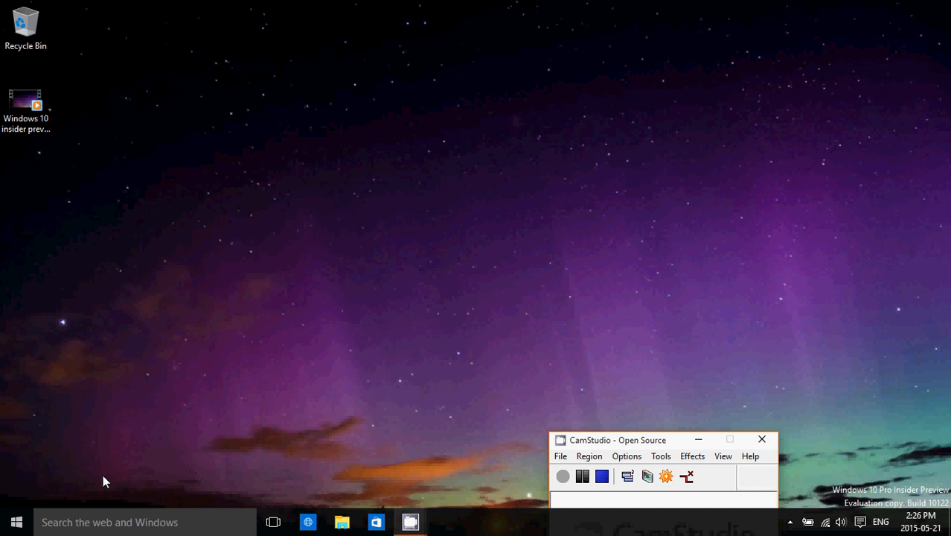
Open Start, then the notification center with its quick action toggles.
left_click(17, 521)
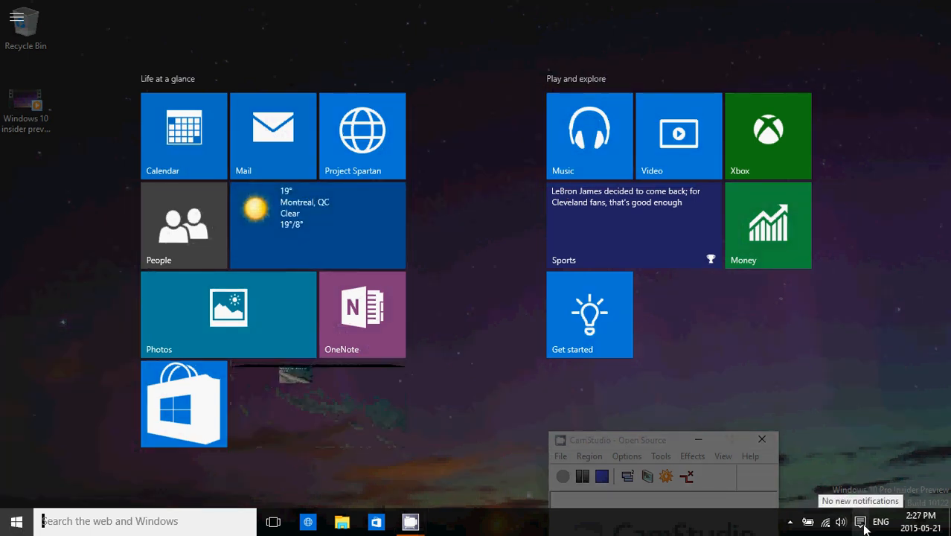
left_click(860, 520)
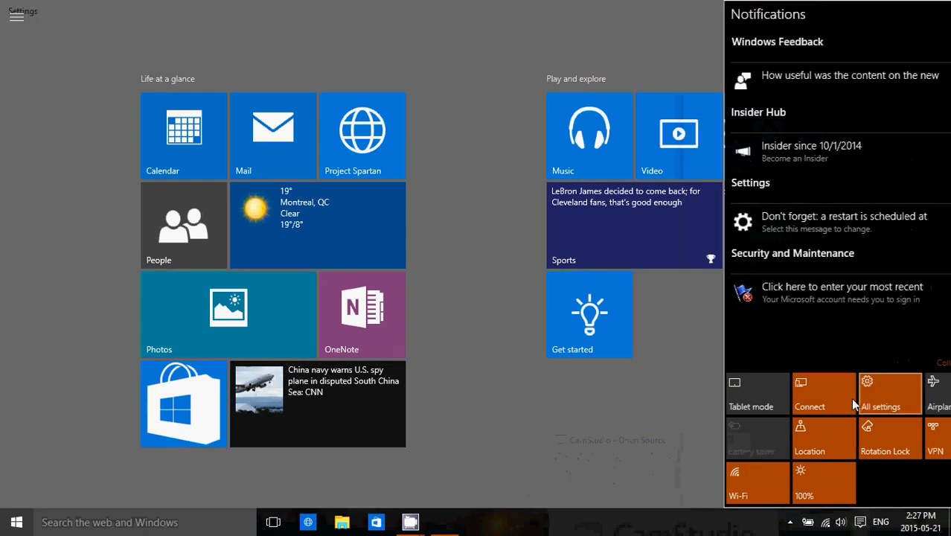
Review Windows Update's advanced options and preview build ring in Update & security, then close Settings.
left_click(889, 393)
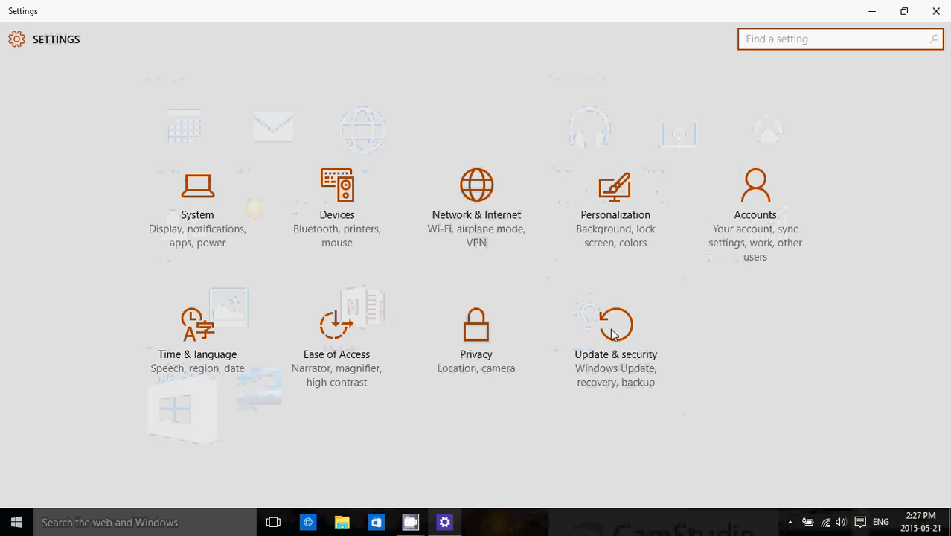
left_click(616, 335)
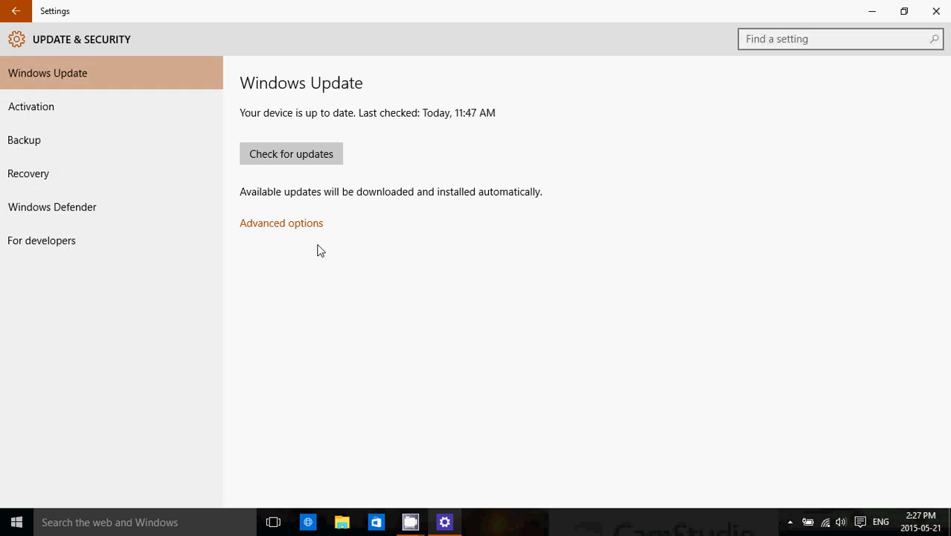
mouse_move(79, 239)
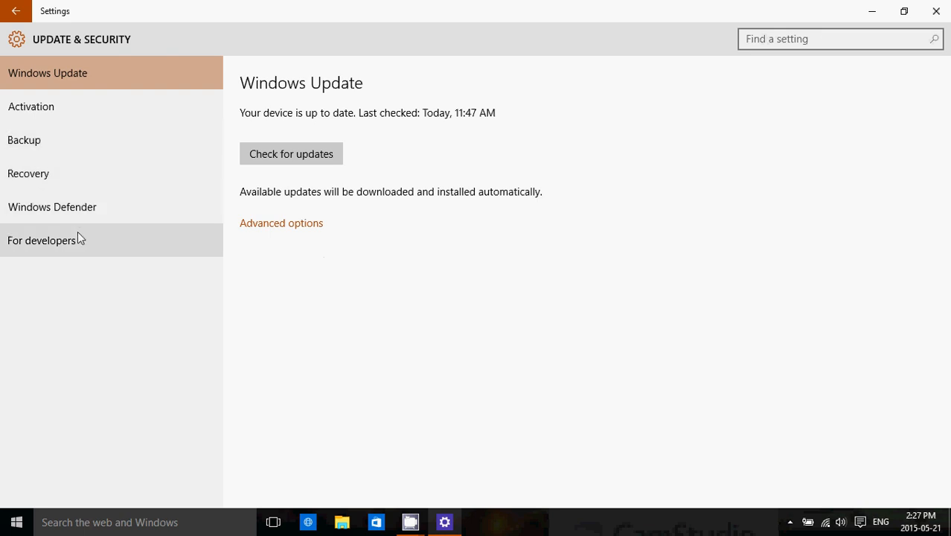
mouse_move(282, 223)
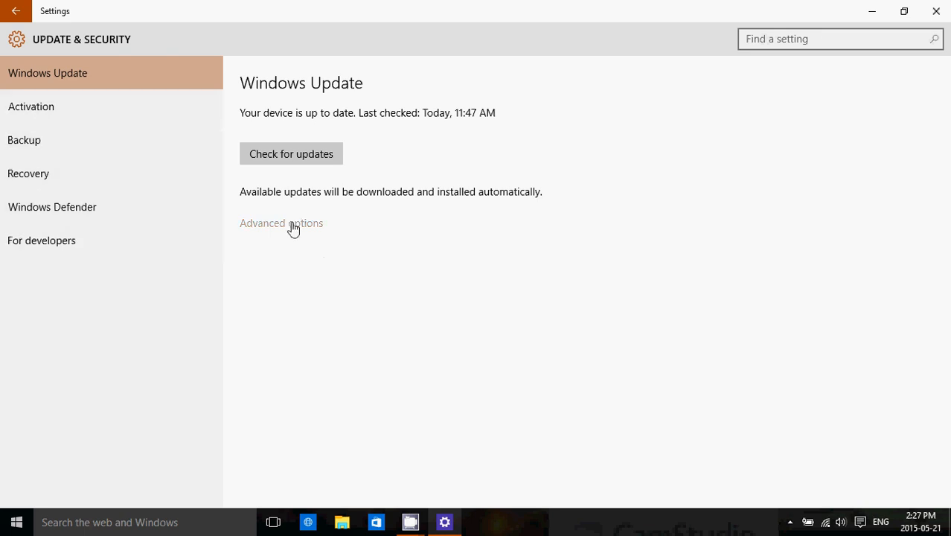
left_click(280, 223)
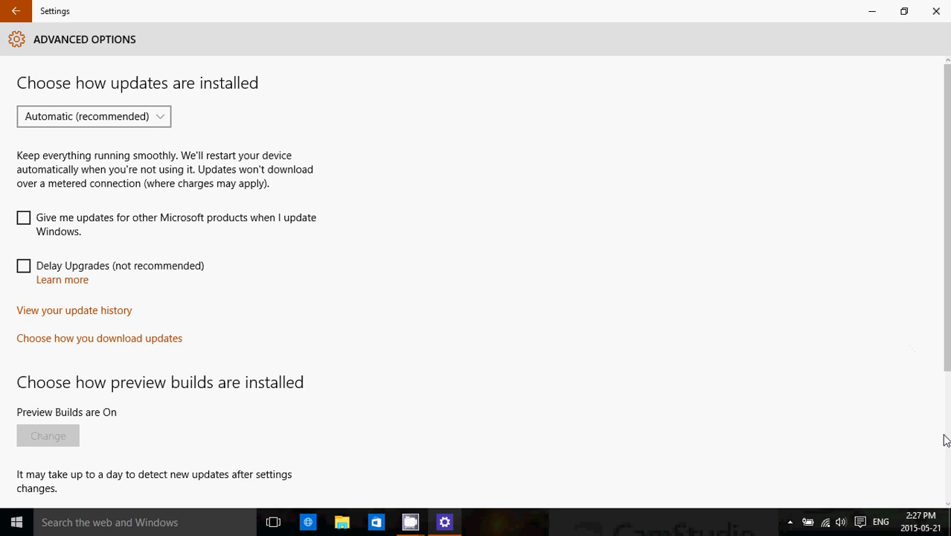
scroll("down", 3)
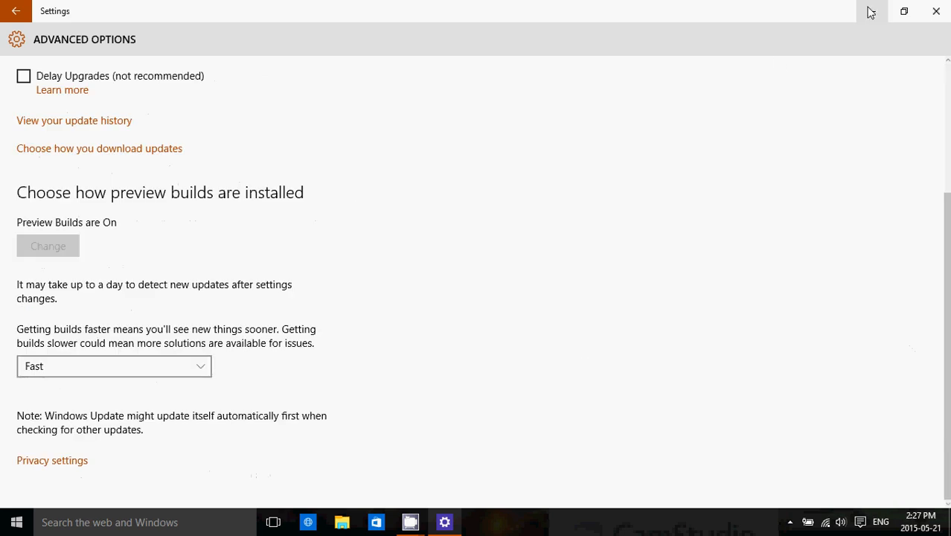
left_click(934, 10)
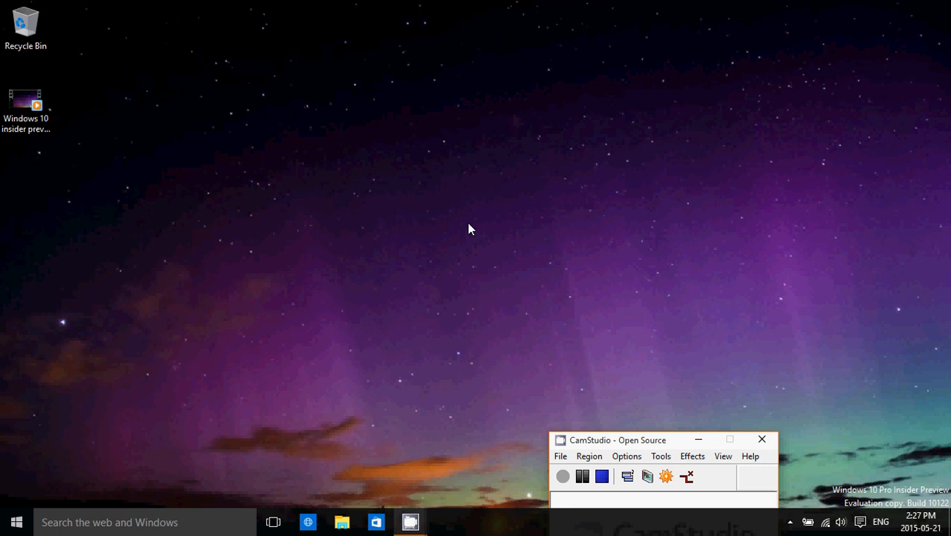
mouse_move(131, 417)
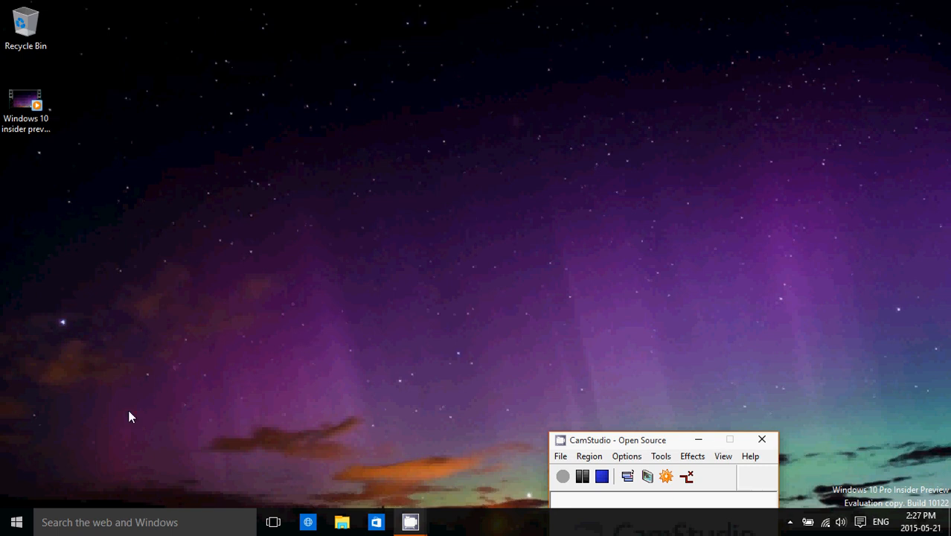
Open the Start menu showing its live tiles over the desktop.
left_click(16, 521)
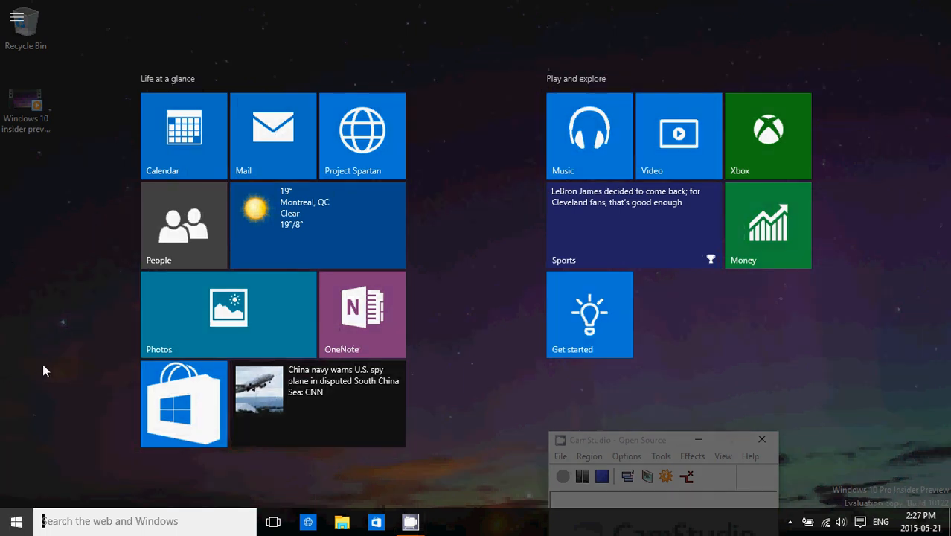
mouse_move(33, 295)
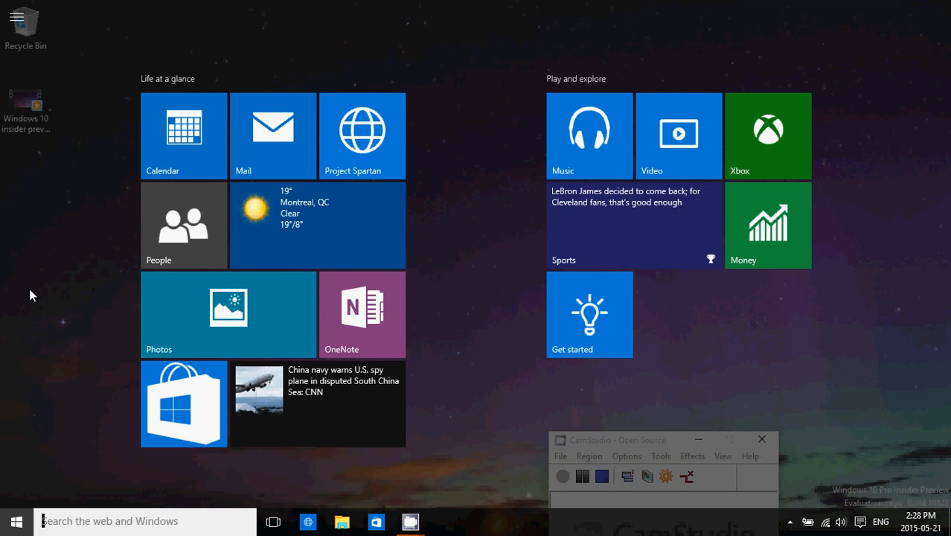
mouse_move(17, 36)
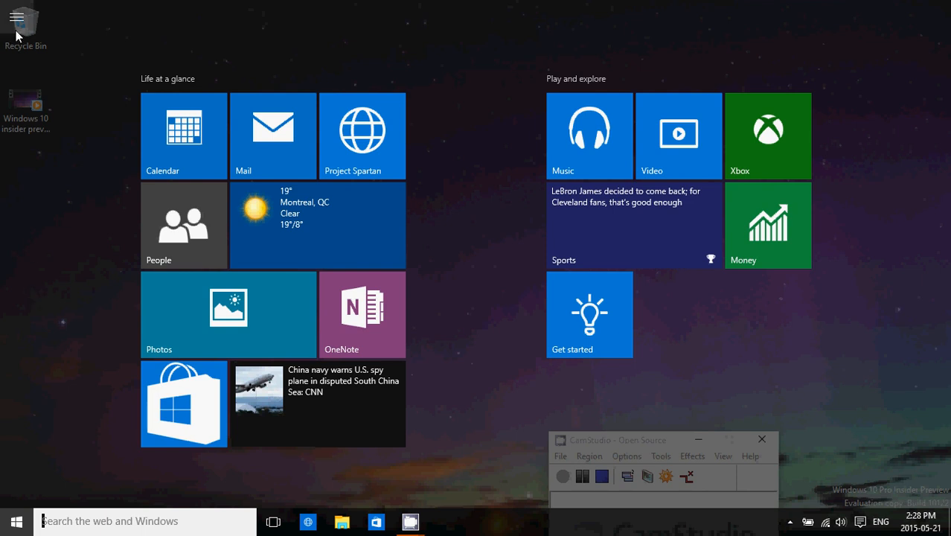
Expand Start's most used apps list, collapse it, and expand it again in tablet mode.
left_click(17, 18)
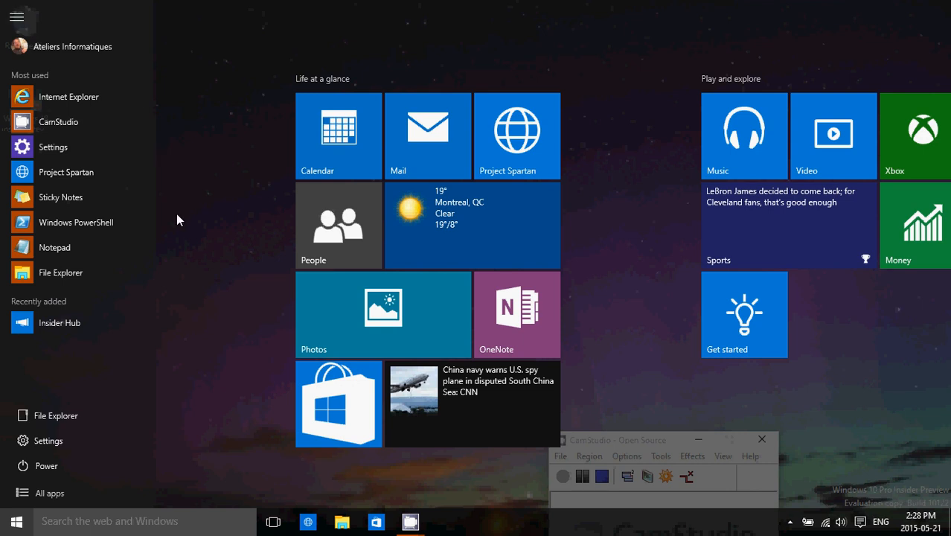
left_click(860, 521)
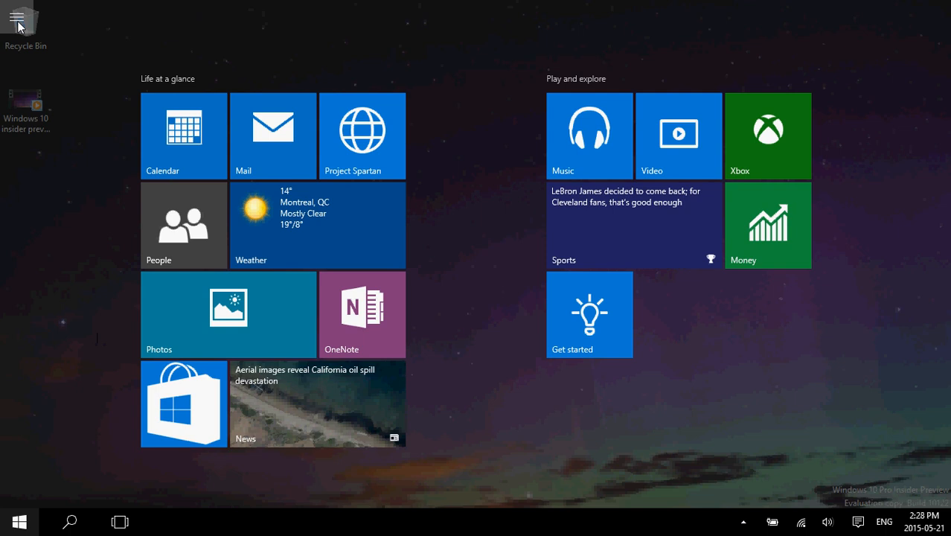
left_click(18, 18)
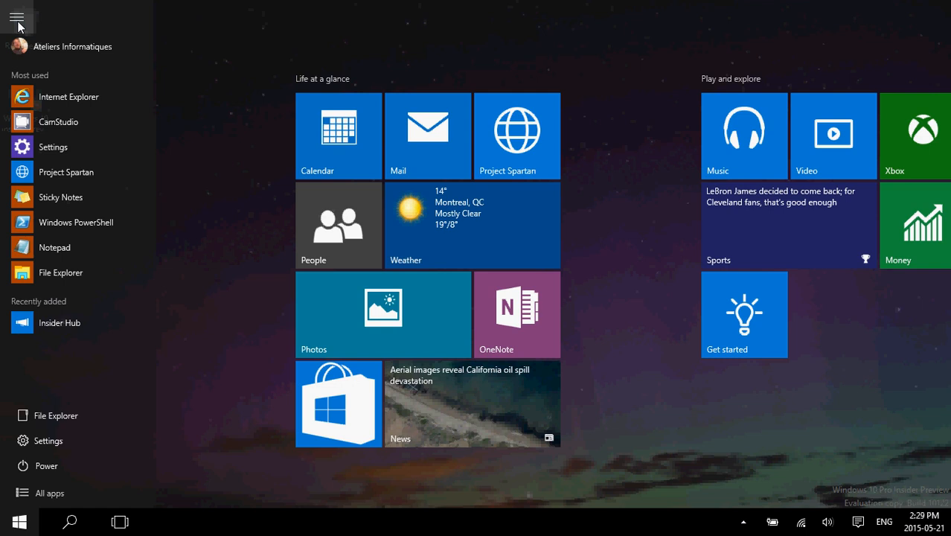
mouse_move(839, 486)
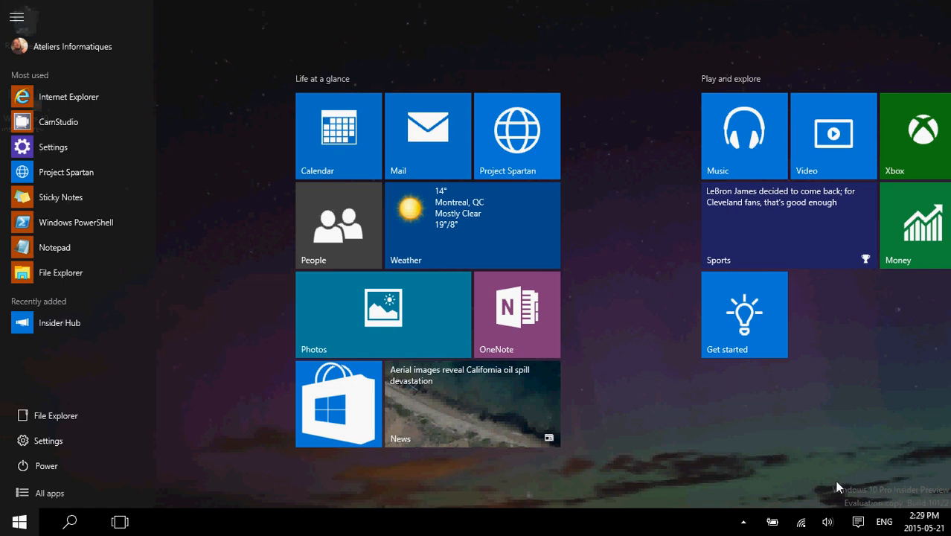
mouse_move(803, 488)
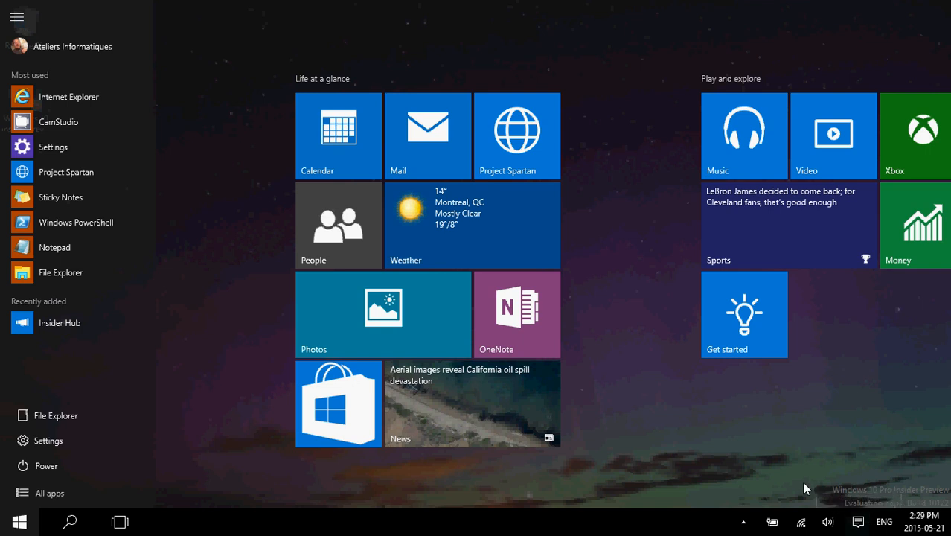
mouse_move(861, 500)
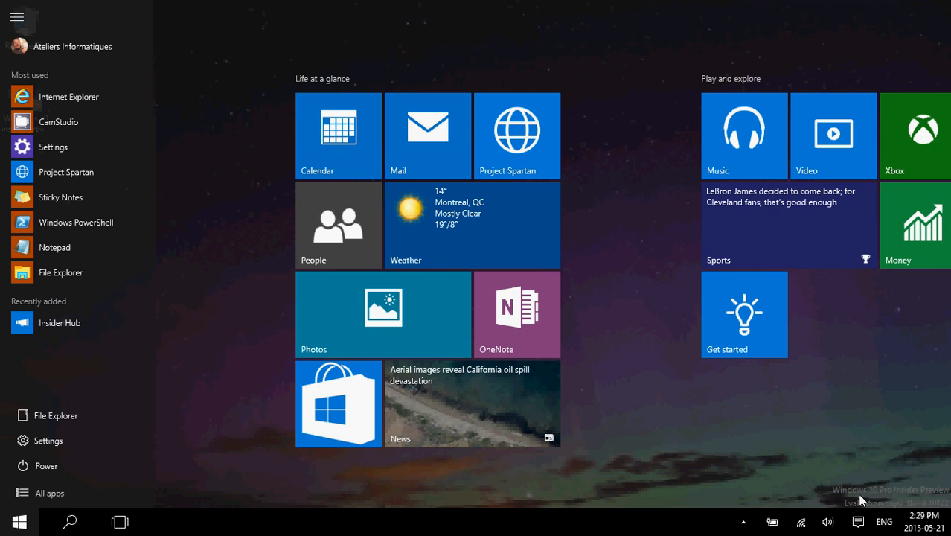
Open the notification center beside the expanded Start pane to reach the Tablet mode toggle.
left_click(856, 521)
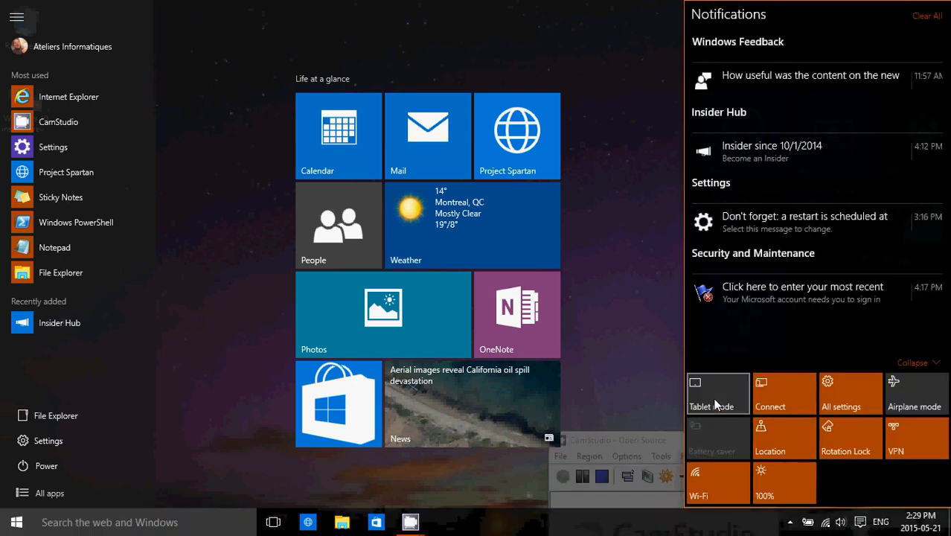
mouse_move(503, 530)
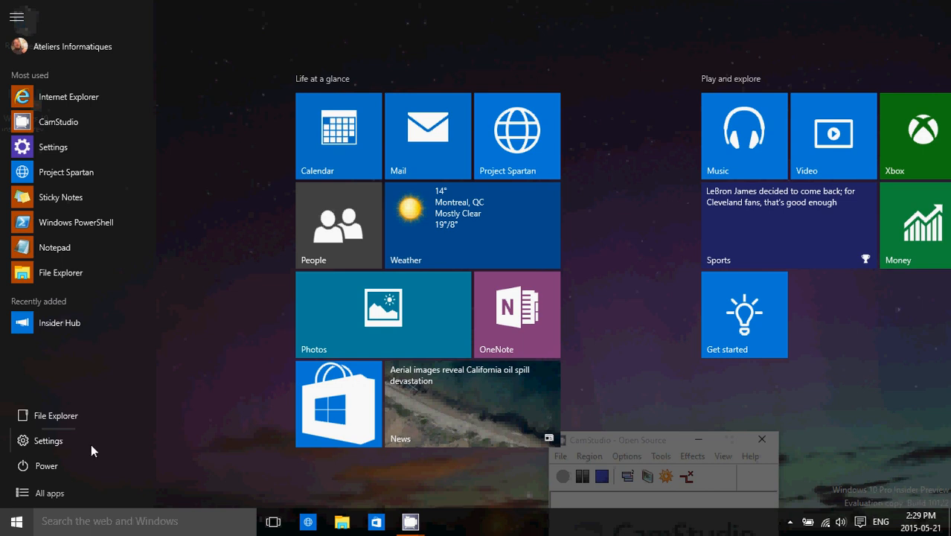
Close Start and launch Microsoft Edge on the MSN Canada home page.
left_click(16, 521)
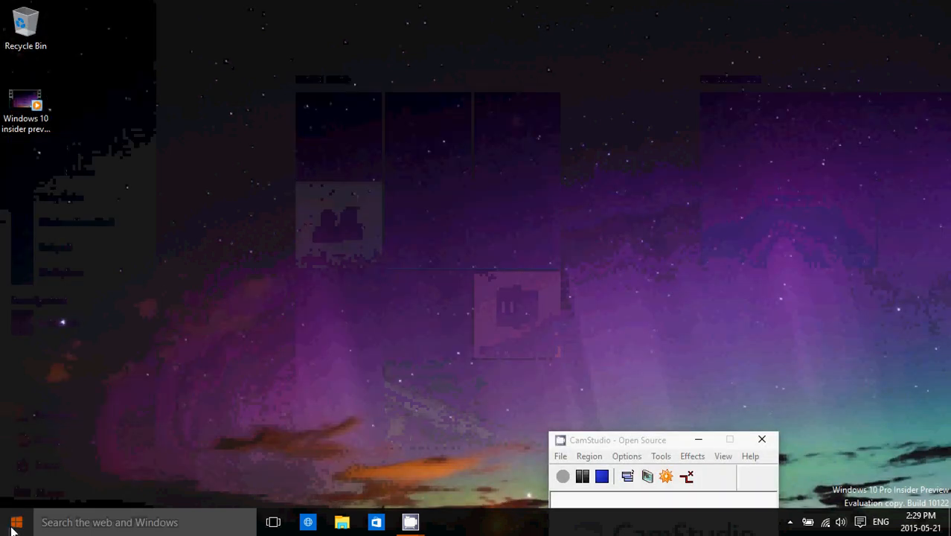
left_click(15, 520)
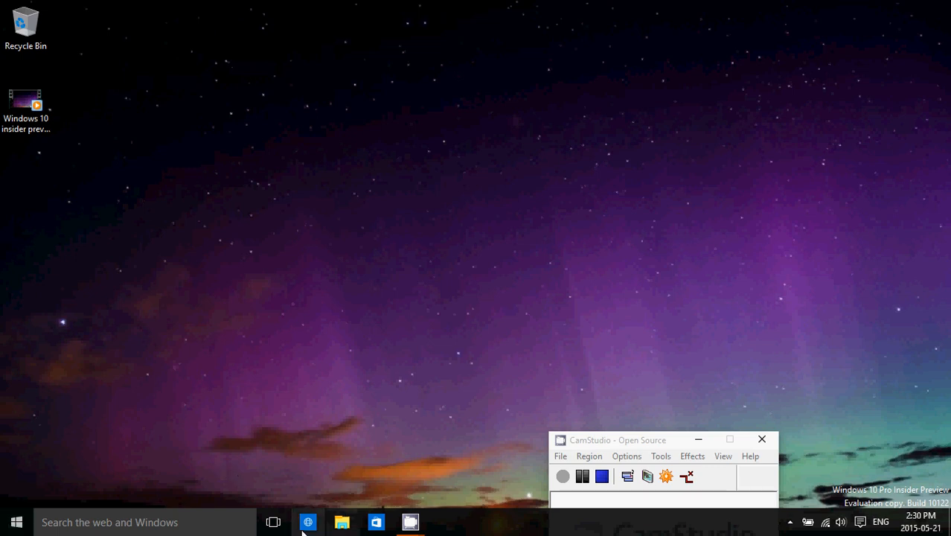
left_click(306, 520)
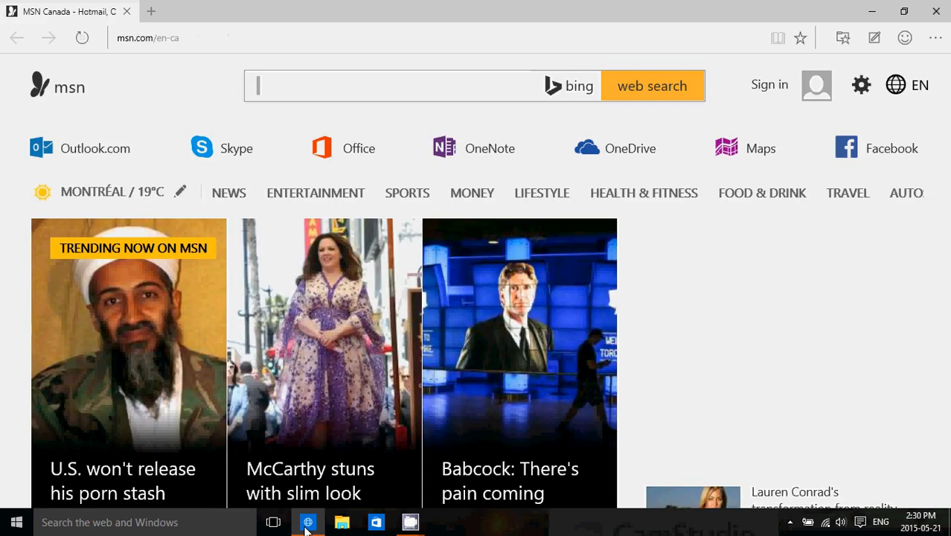
Interact with the MSN Canada page header in Edge, showing the signed-in welcome.
left_click(401, 85)
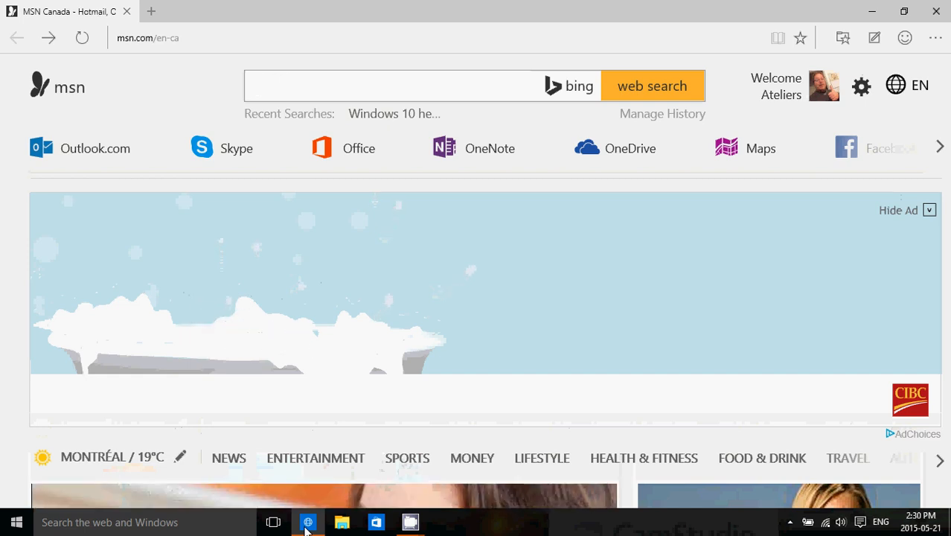
left_click(387, 85)
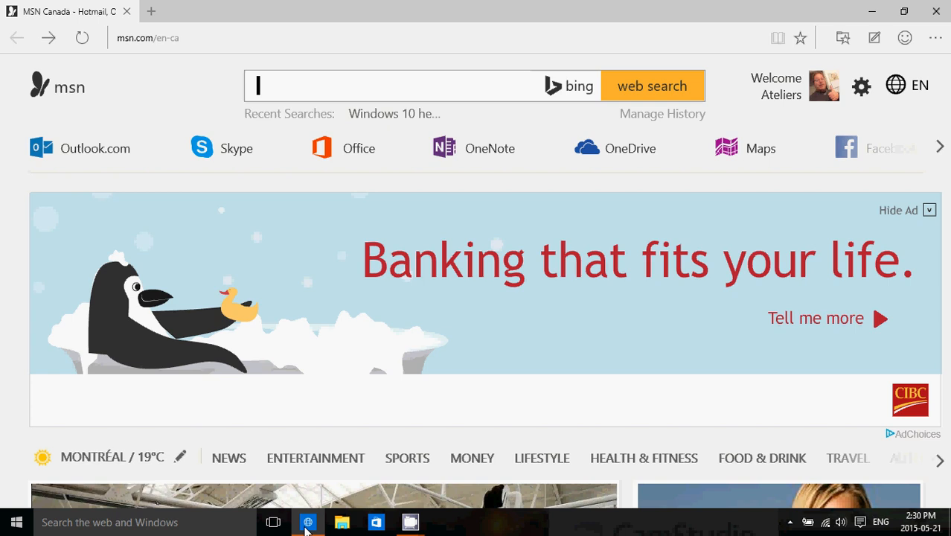
mouse_move(305, 529)
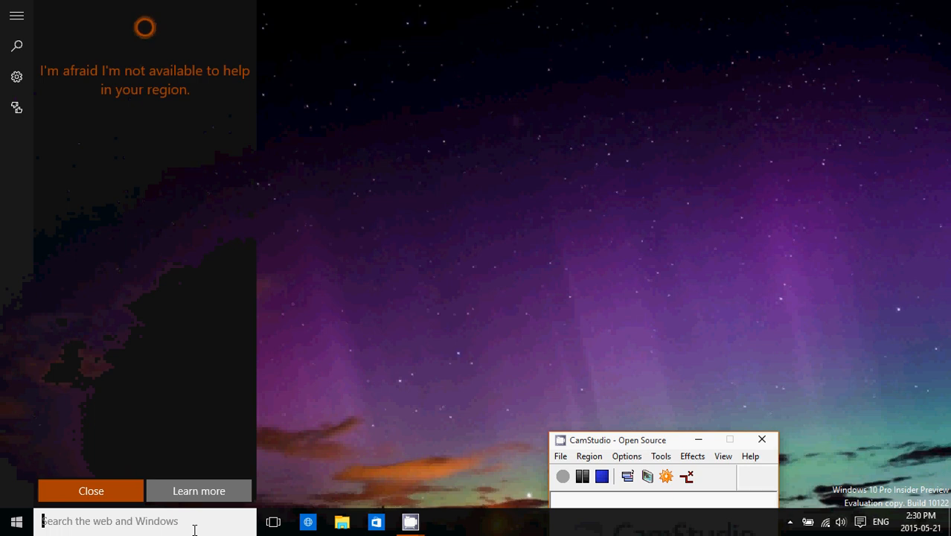
Search Windows for 'edge' and launch Project Spartan from the results.
type("edge")
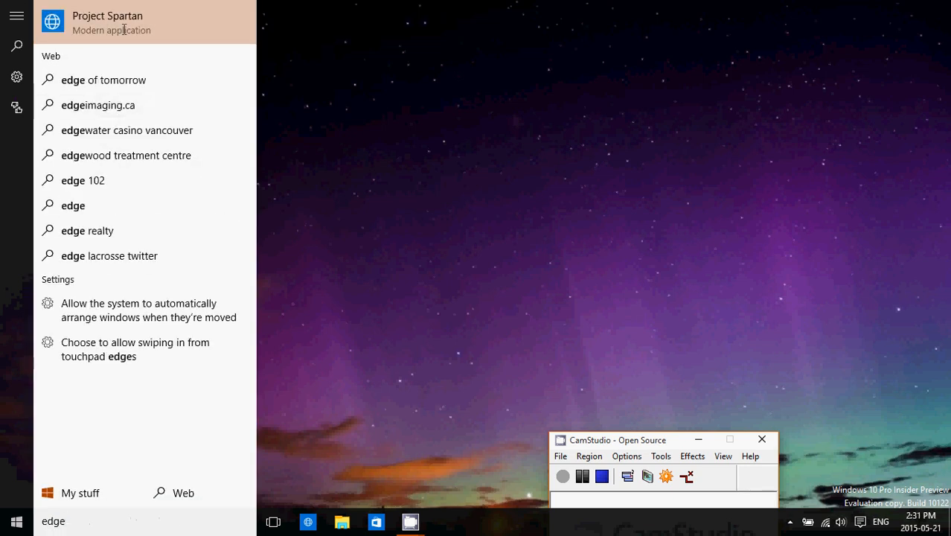
left_click(107, 22)
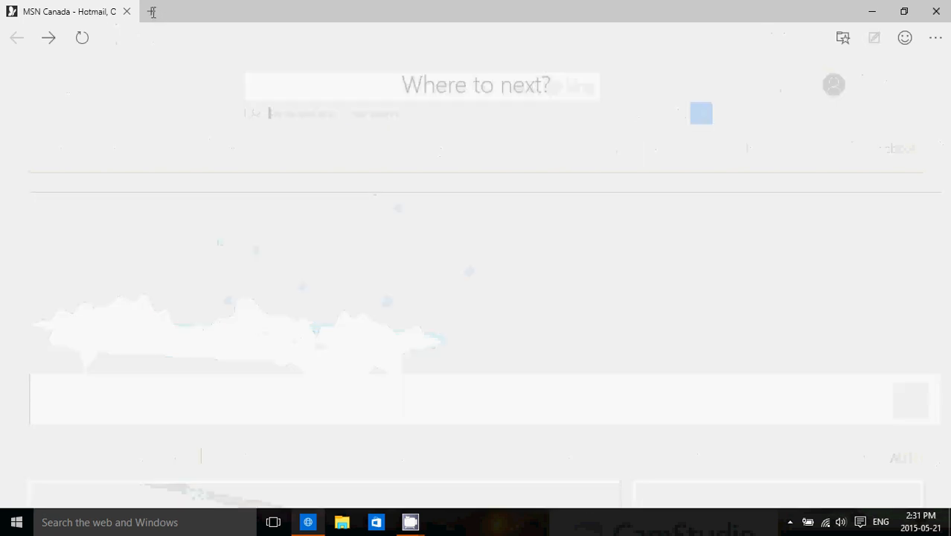
Open a new Edge tab showing 'Where to next?' with top sites and news.
left_click(291, 12)
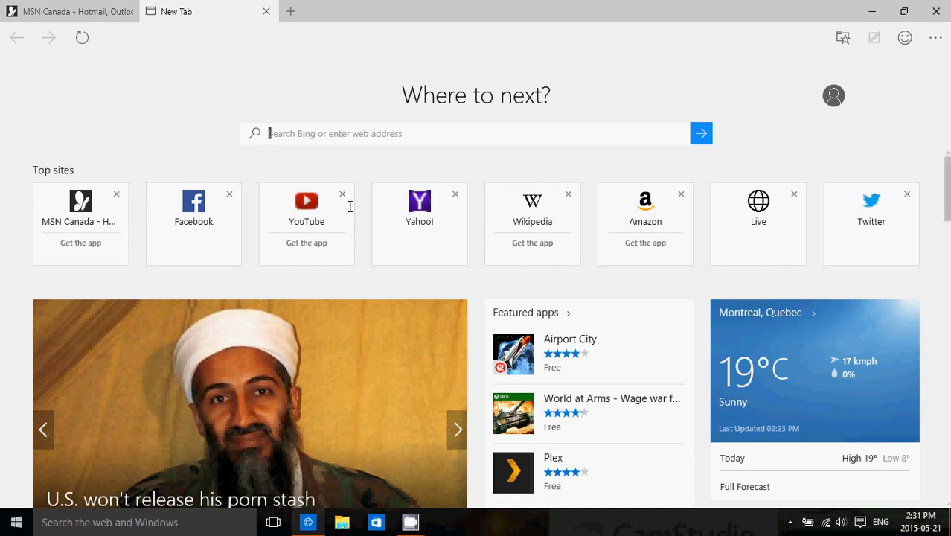
mouse_move(428, 147)
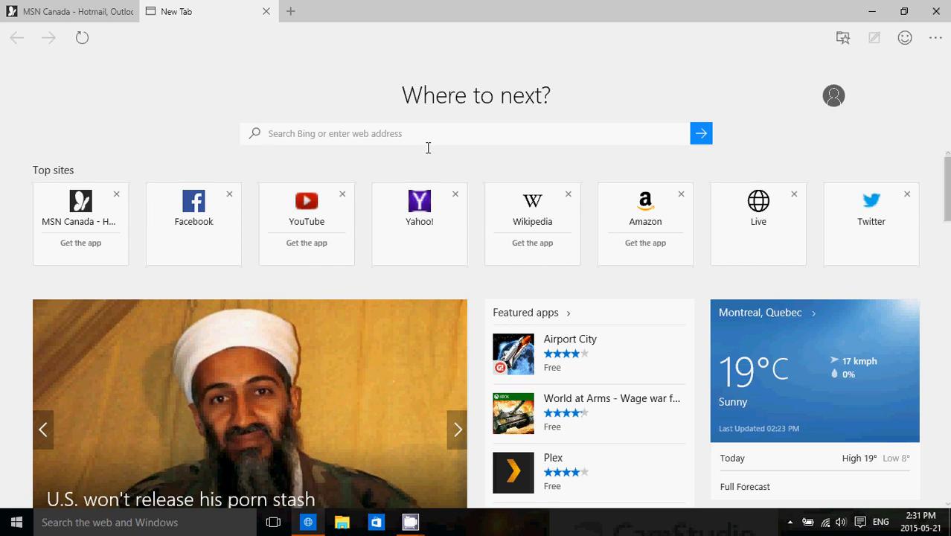
mouse_move(265, 10)
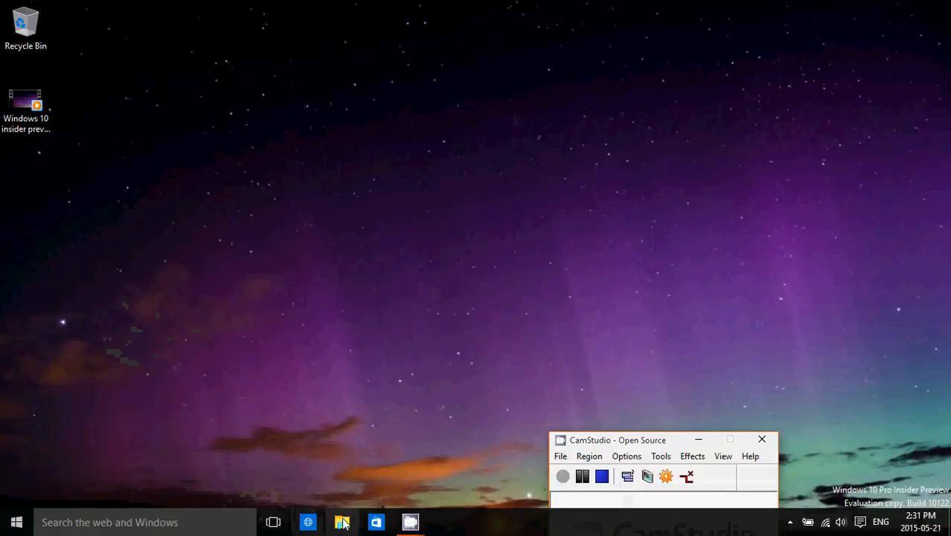
left_click(343, 520)
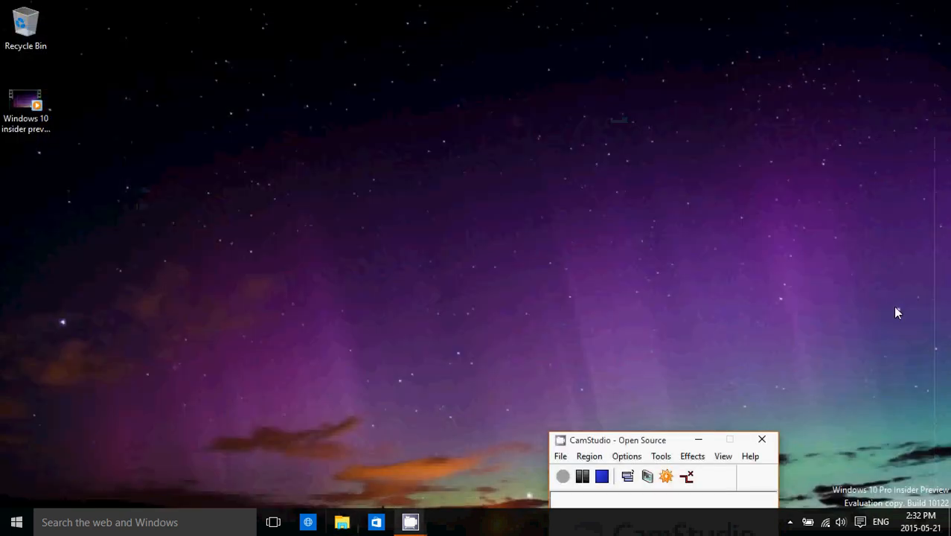
left_click(860, 521)
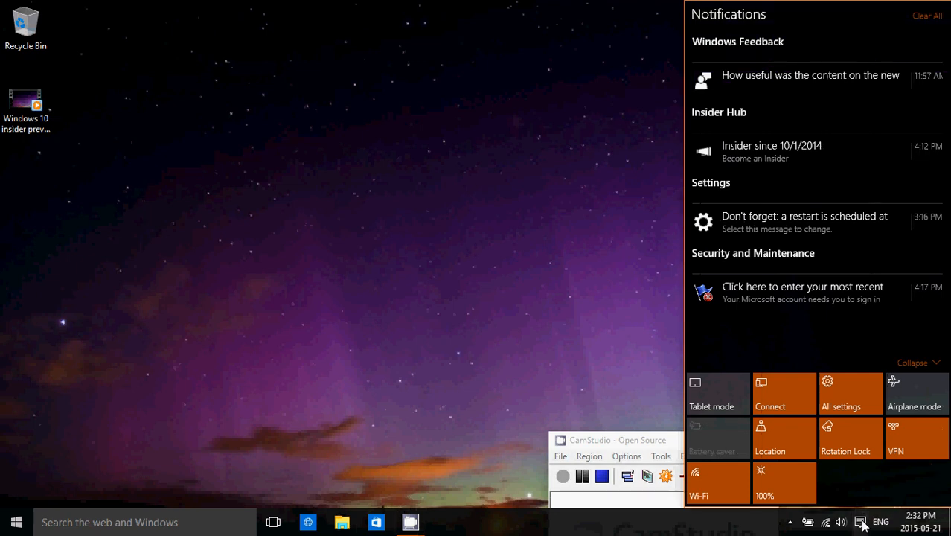
mouse_move(796, 258)
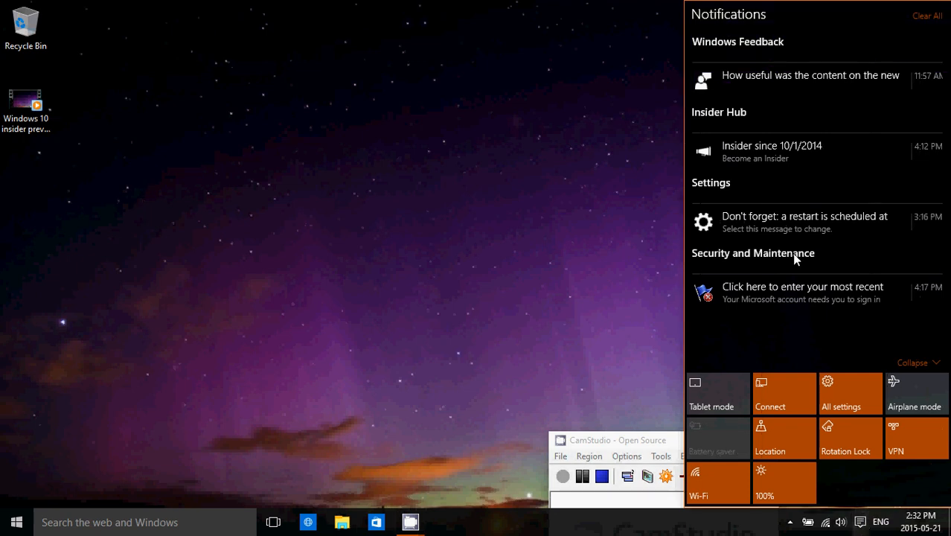
mouse_move(794, 191)
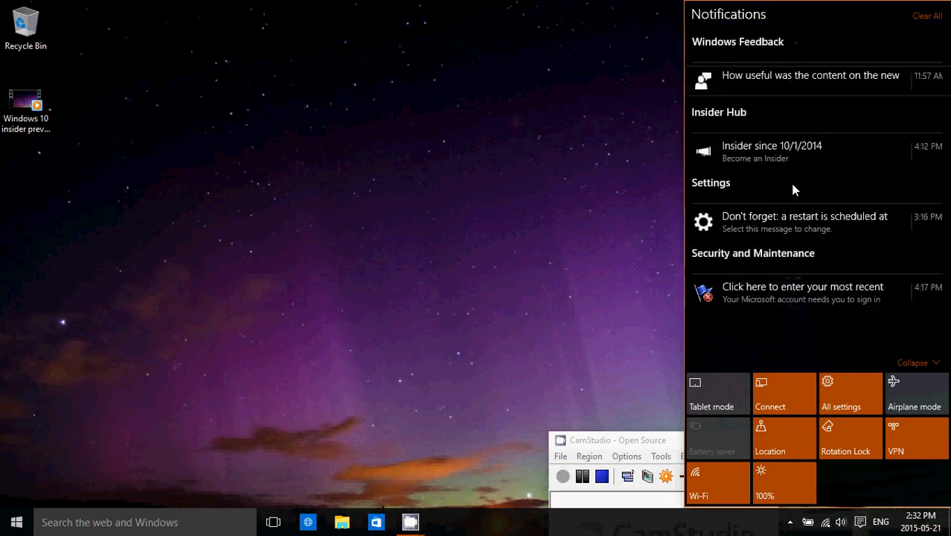
mouse_move(800, 222)
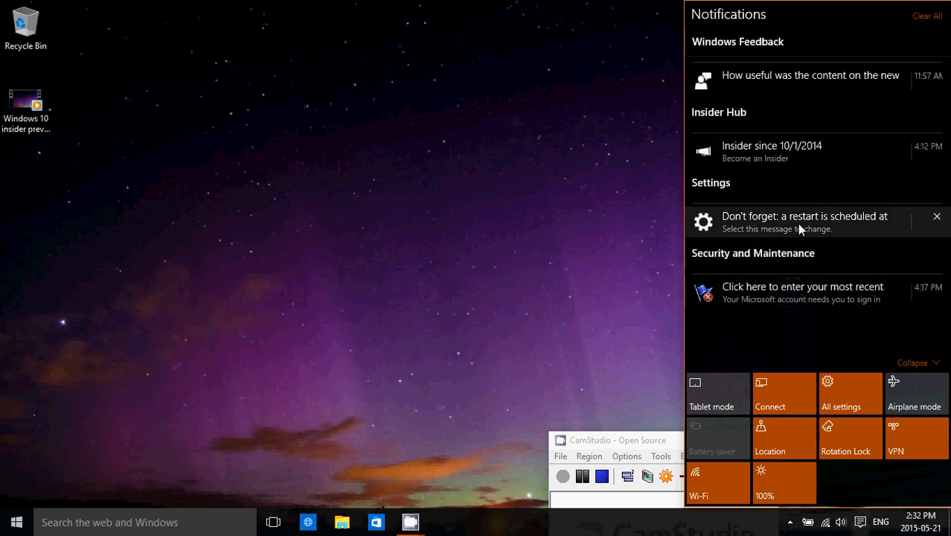
mouse_move(792, 221)
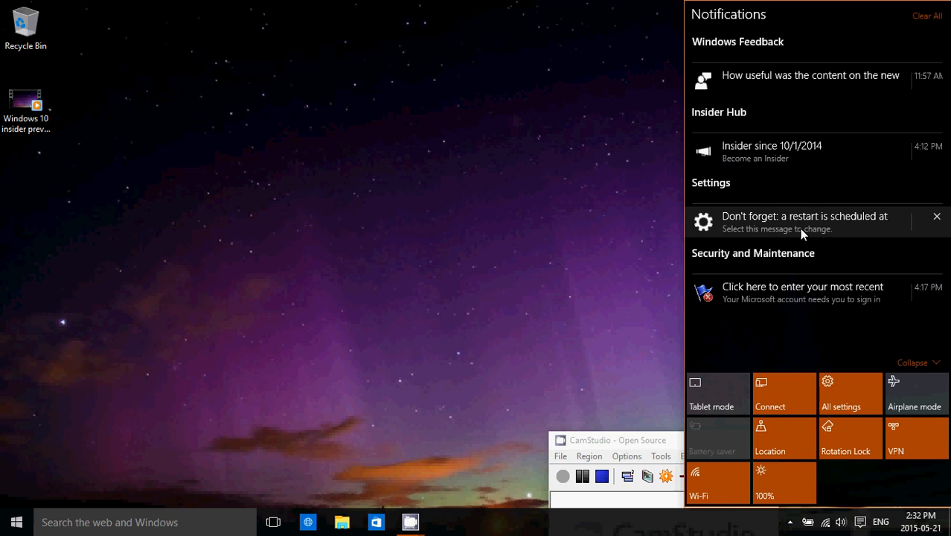
mouse_move(829, 232)
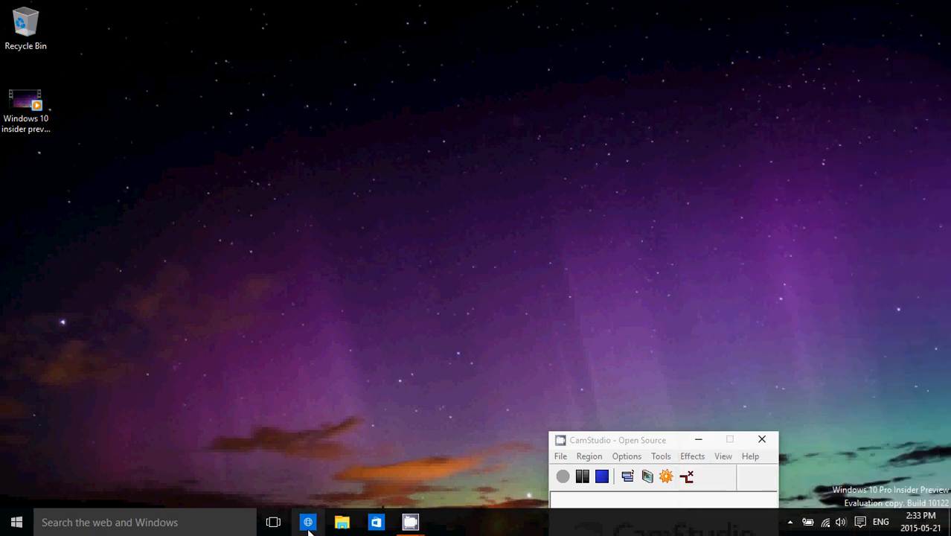
Reopen Edge on MSN, try its window buttons, and bring up the notification center.
left_click(306, 520)
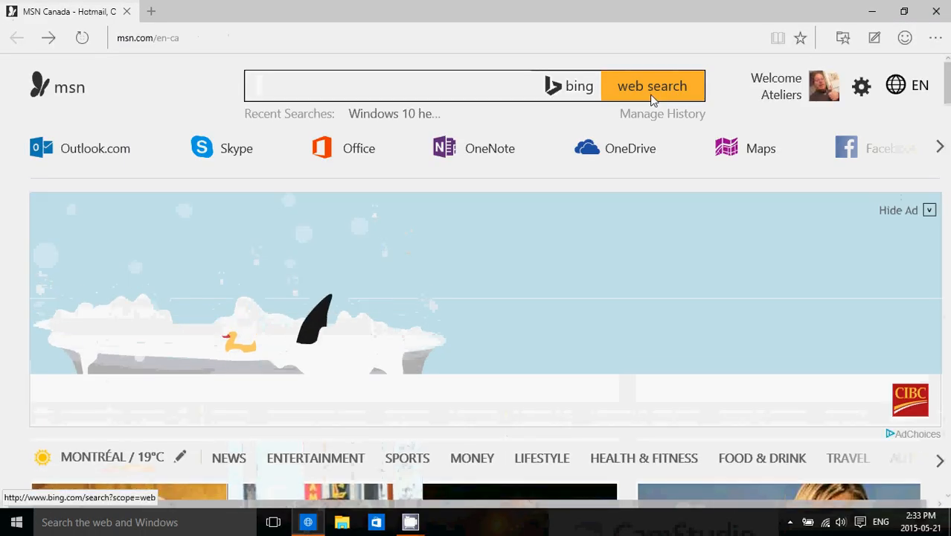
mouse_move(652, 85)
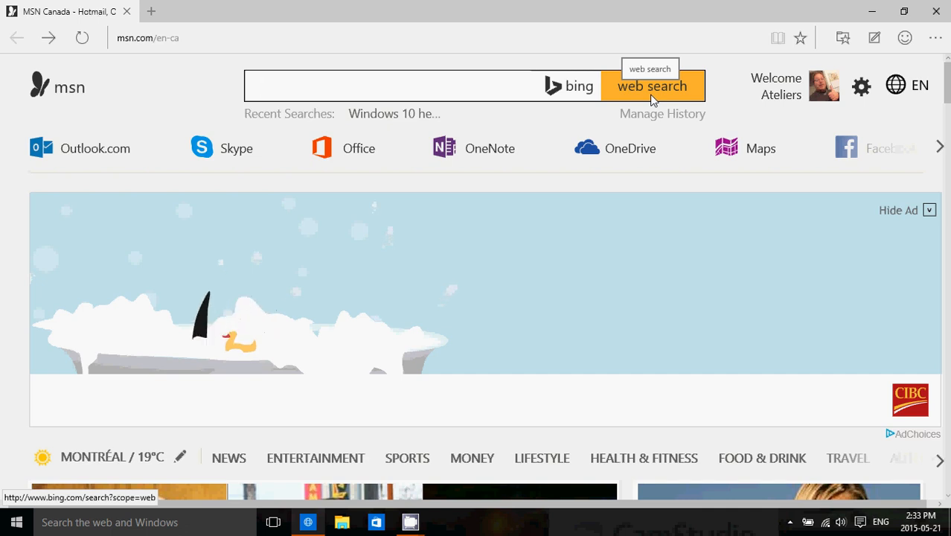
left_click(402, 85)
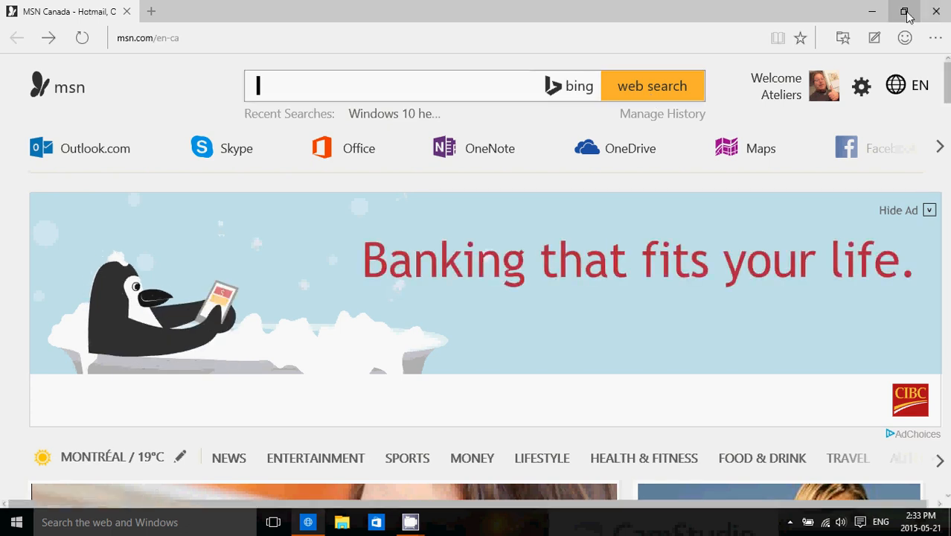
left_click(905, 13)
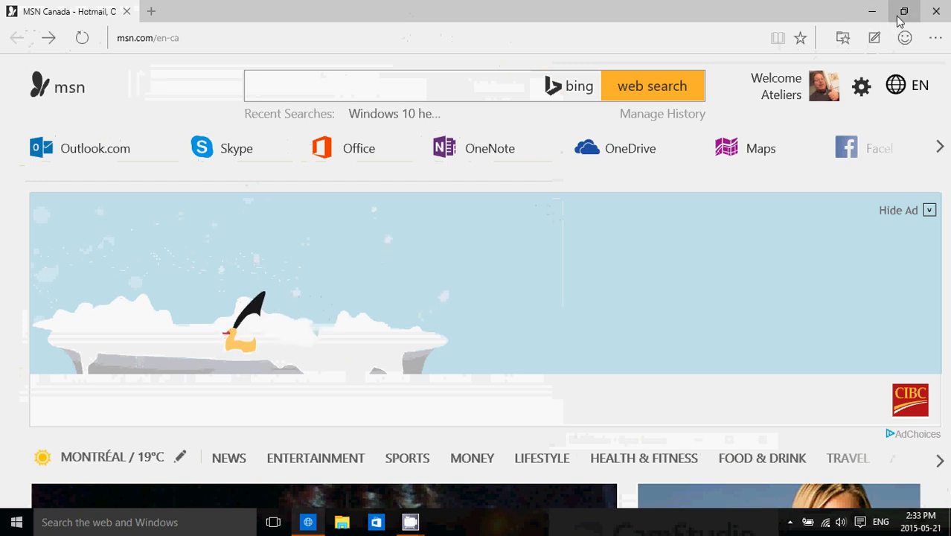
left_click(905, 11)
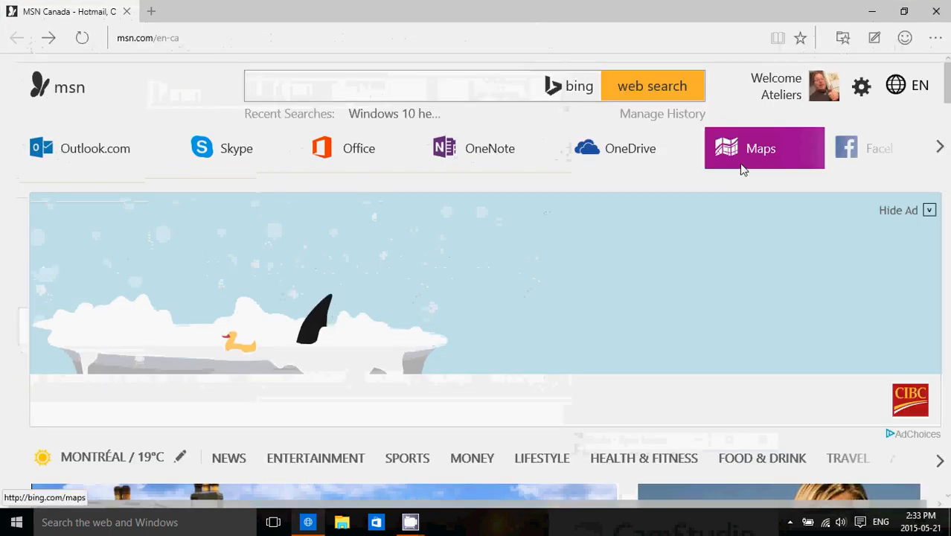
left_click(760, 149)
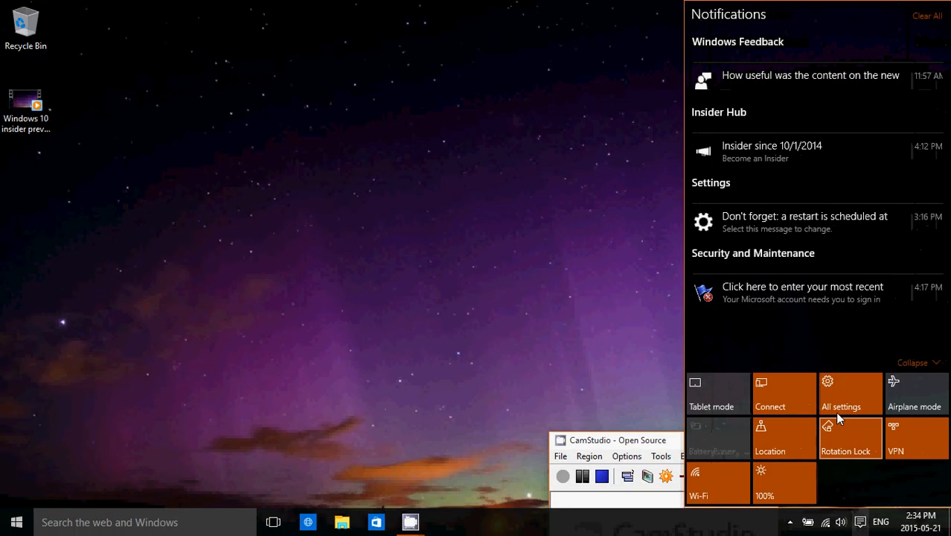
View the Accounts settings page with the Microsoft account and picture, then close Settings.
left_click(839, 392)
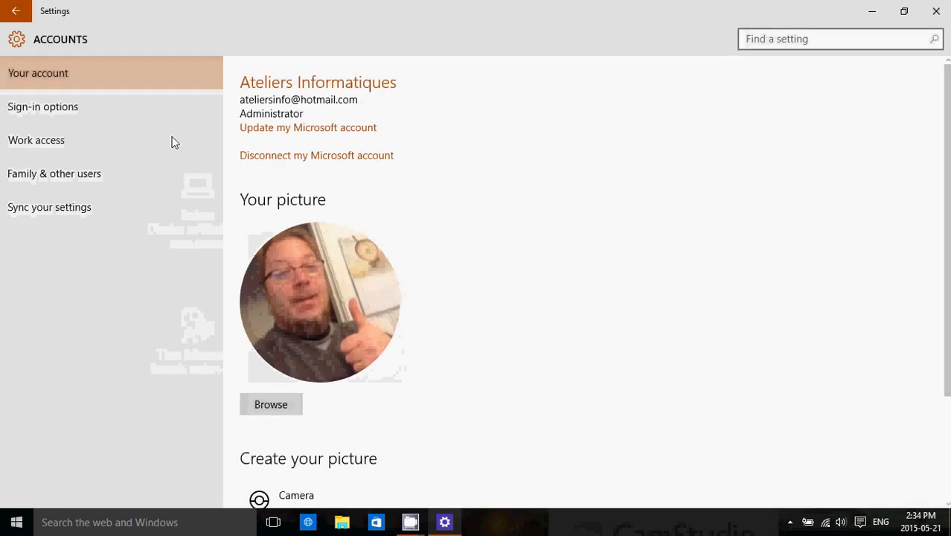
left_click(53, 173)
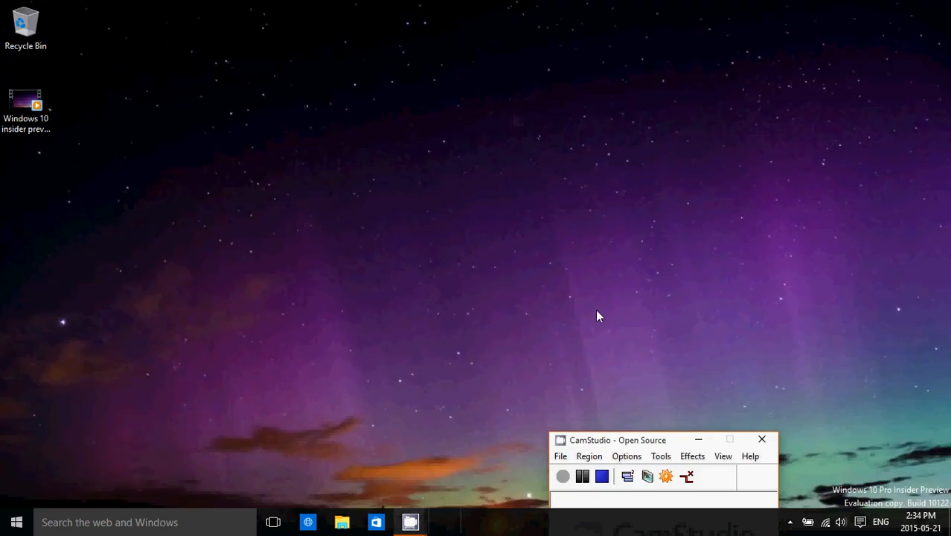
left_click(15, 521)
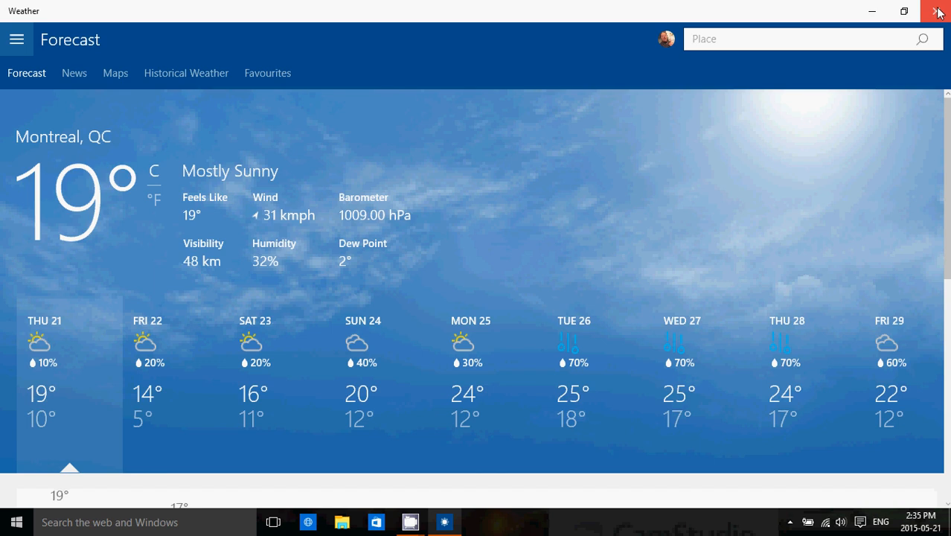
left_click(939, 12)
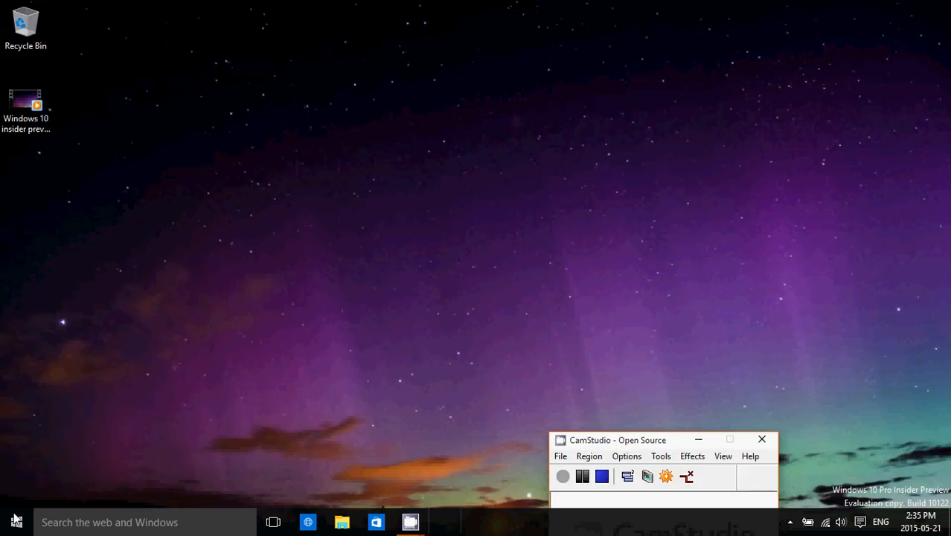
left_click(17, 520)
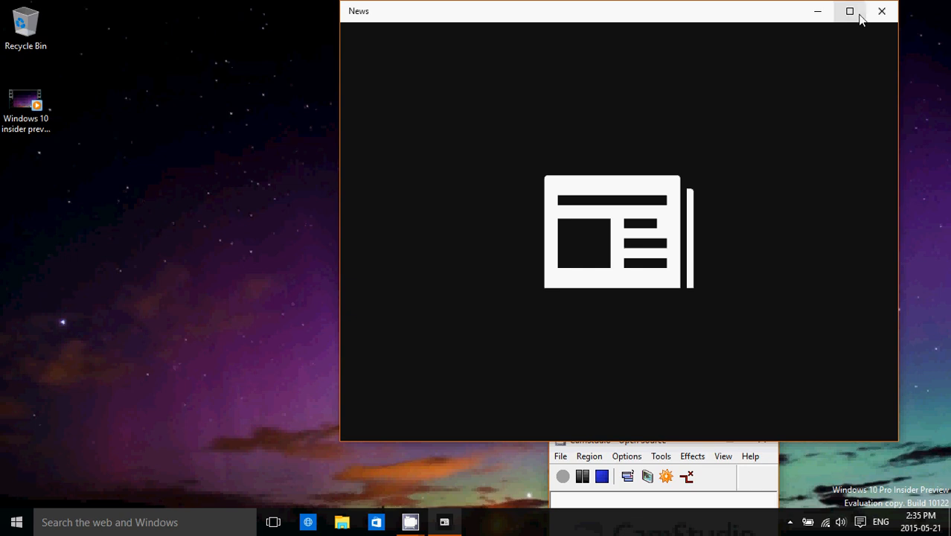
left_click(848, 12)
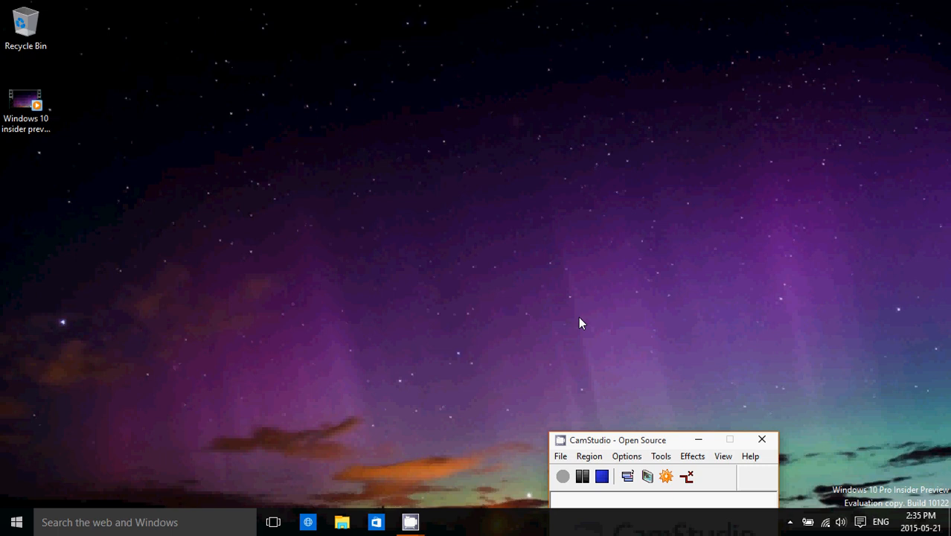
left_click(15, 520)
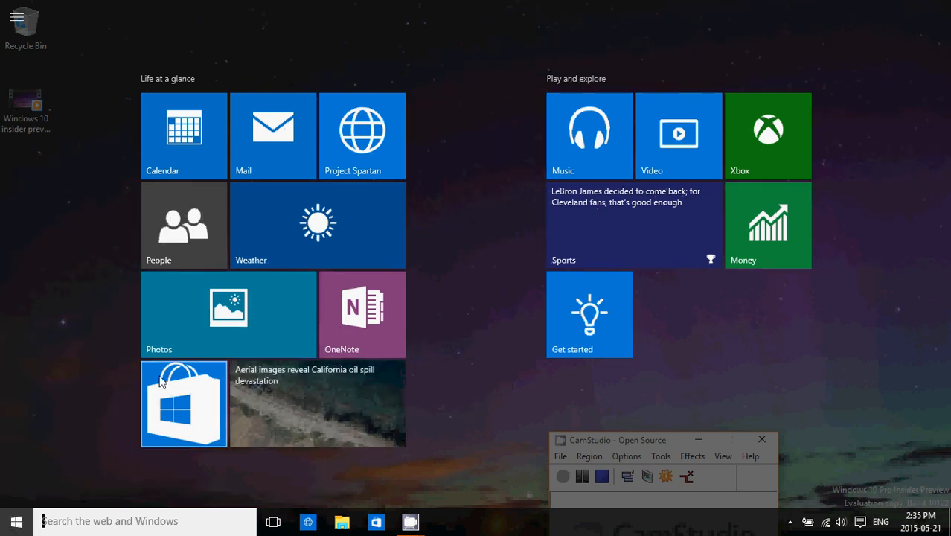
mouse_move(183, 402)
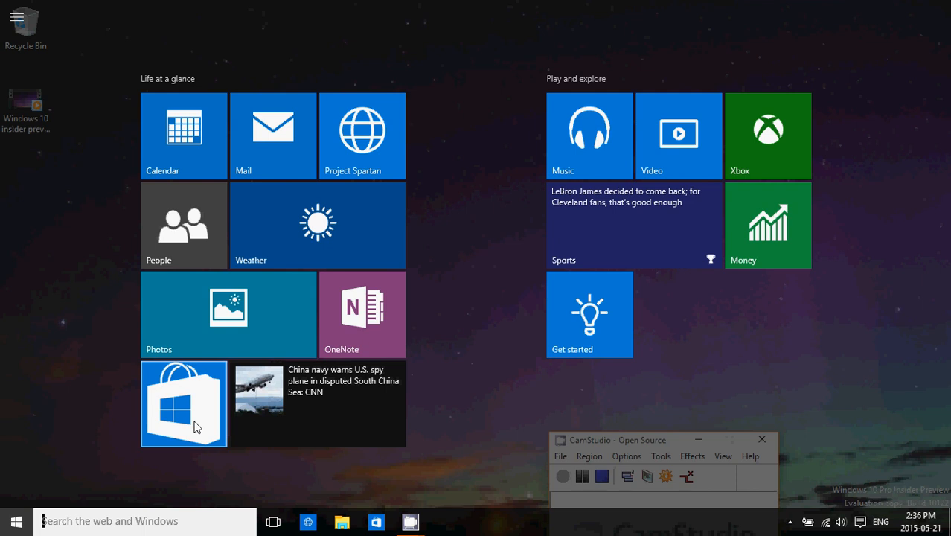
Maximize the Store (Beta), scroll through Home's featured and best-rated apps, then close it.
left_click(183, 403)
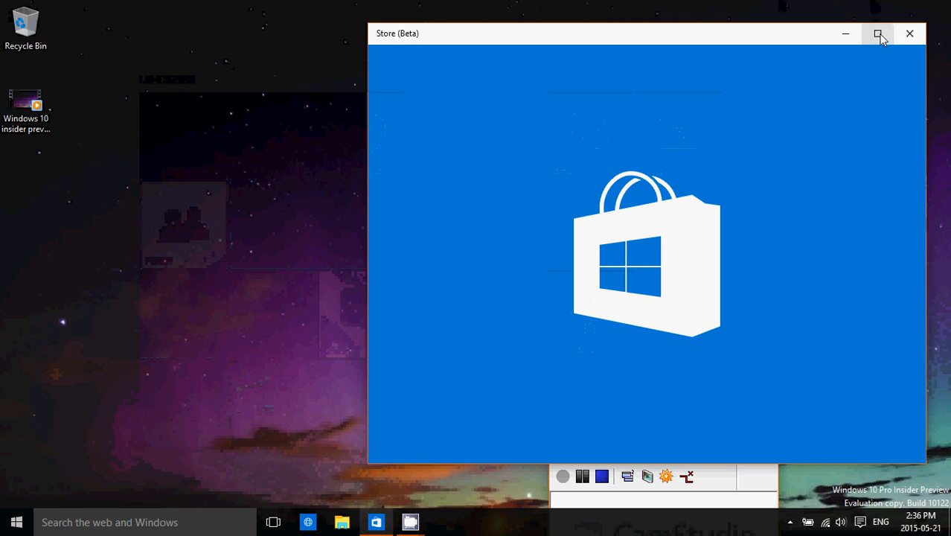
left_click(878, 32)
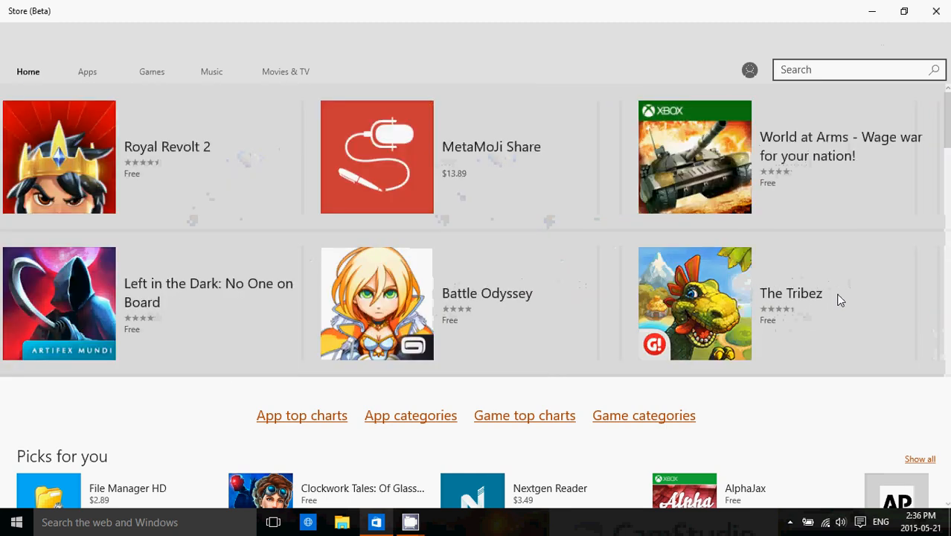
scroll("down", 3)
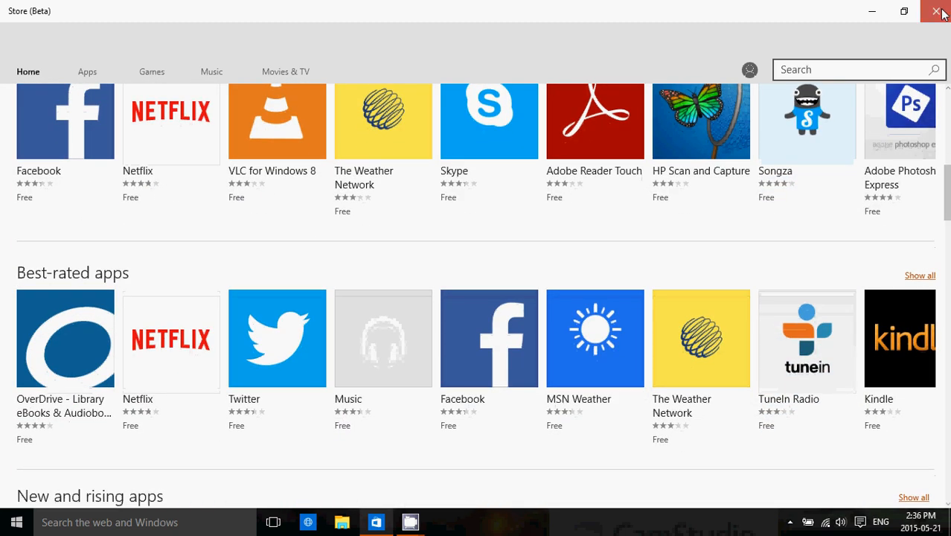
left_click(938, 12)
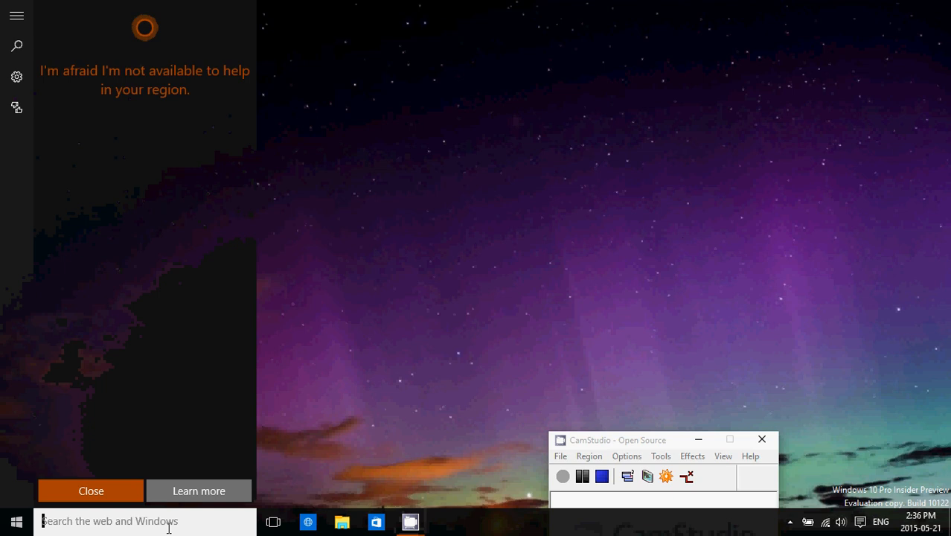
Find Calculator via search 'calcu', open it in Standard mode, restore its window, then close it.
type("calcu")
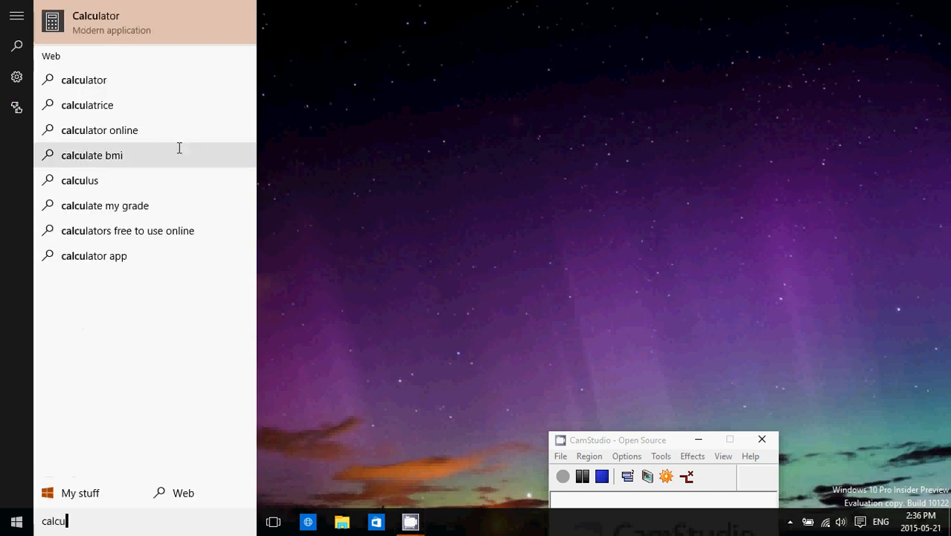
left_click(95, 22)
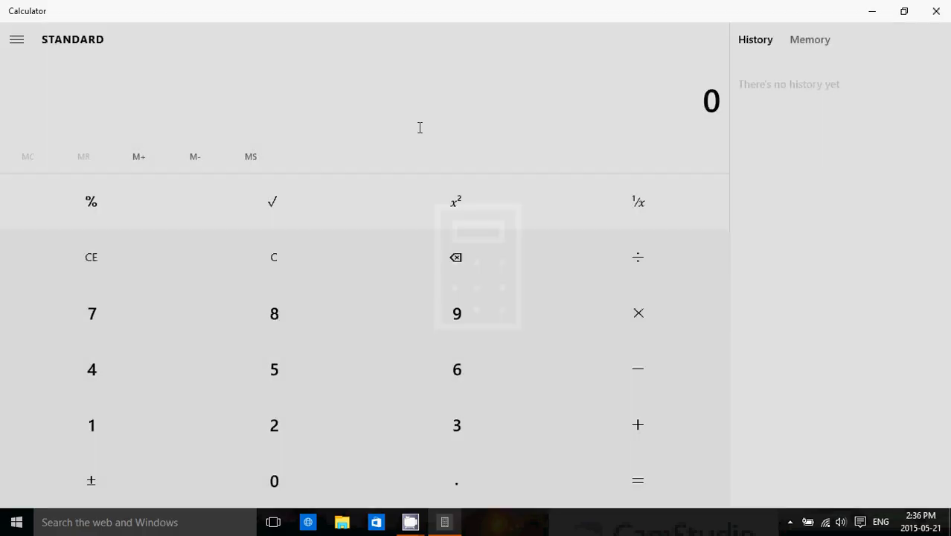
left_click(903, 11)
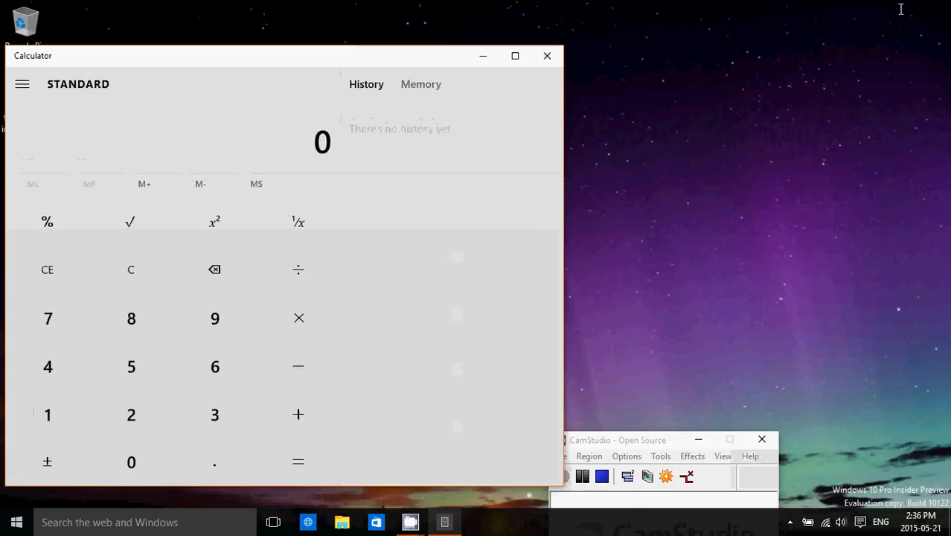
mouse_move(517, 277)
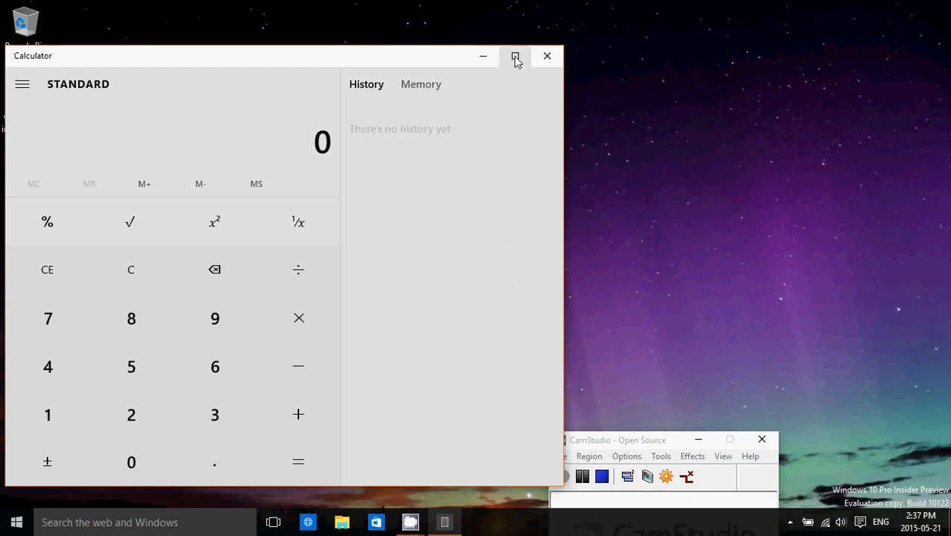
left_click(515, 56)
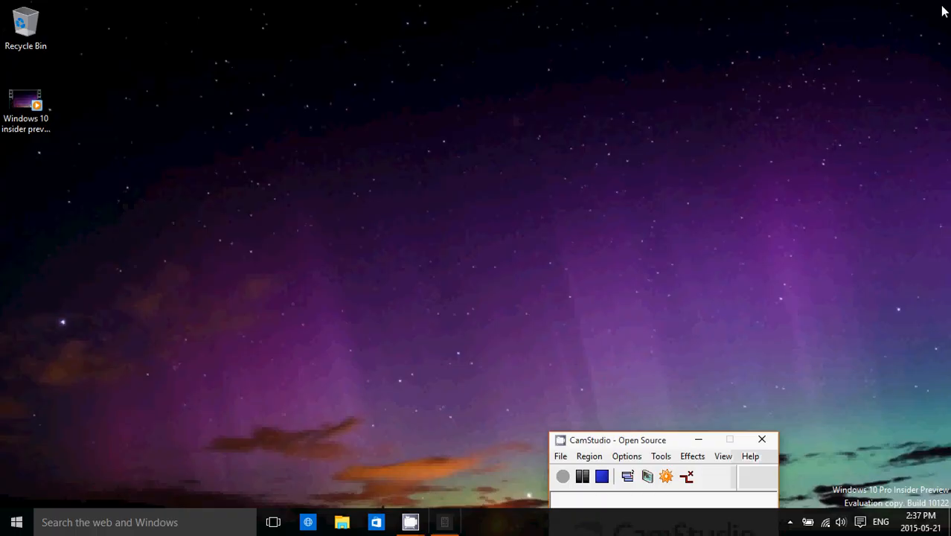
mouse_move(705, 143)
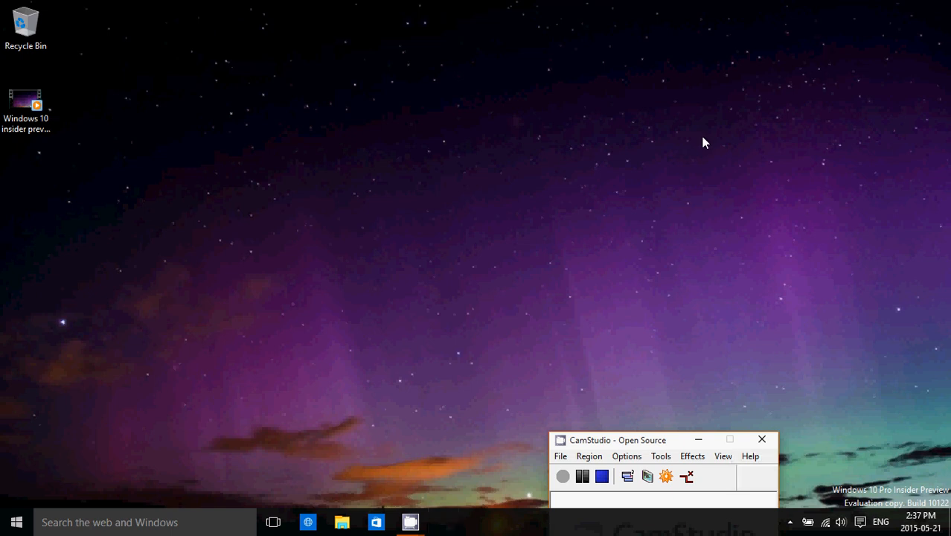
mouse_move(860, 521)
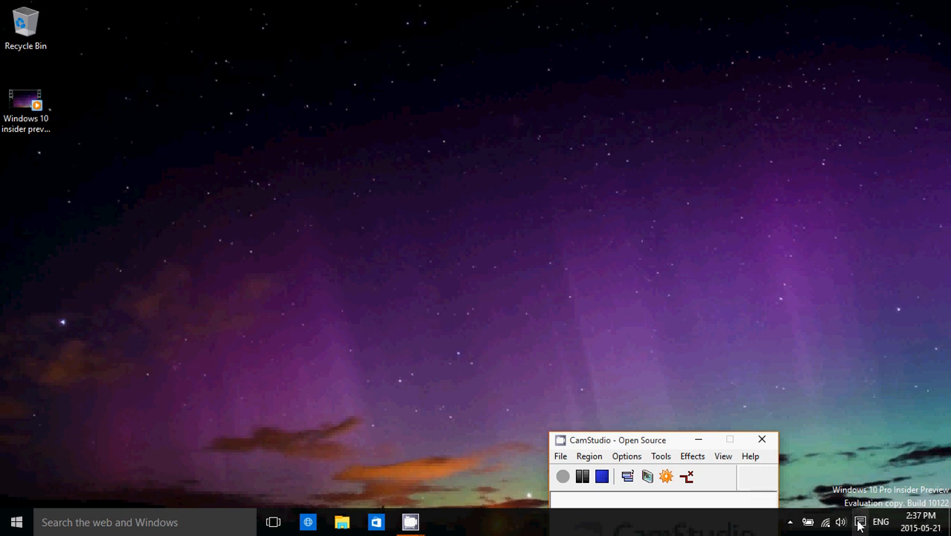
From Action Center reach Settings > System and view Notifications & actions, then close Settings.
left_click(860, 521)
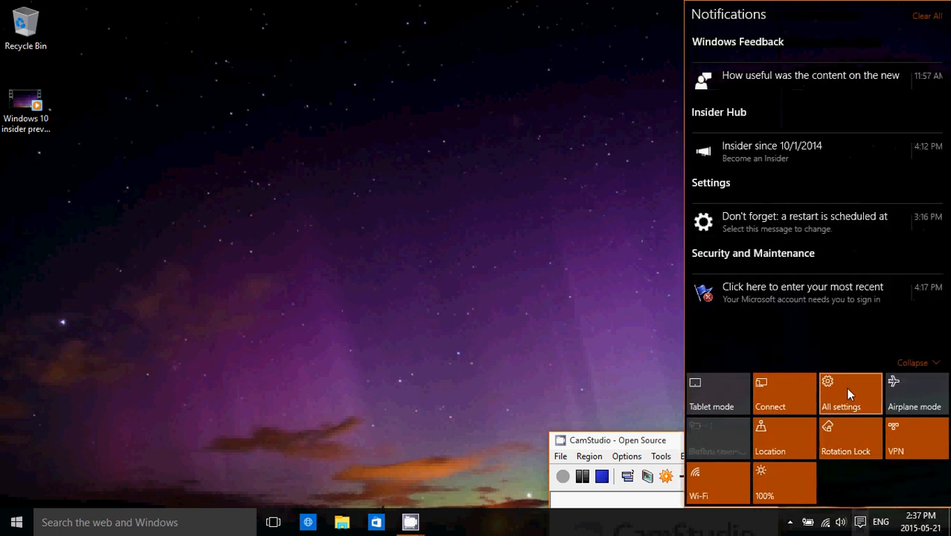
left_click(839, 393)
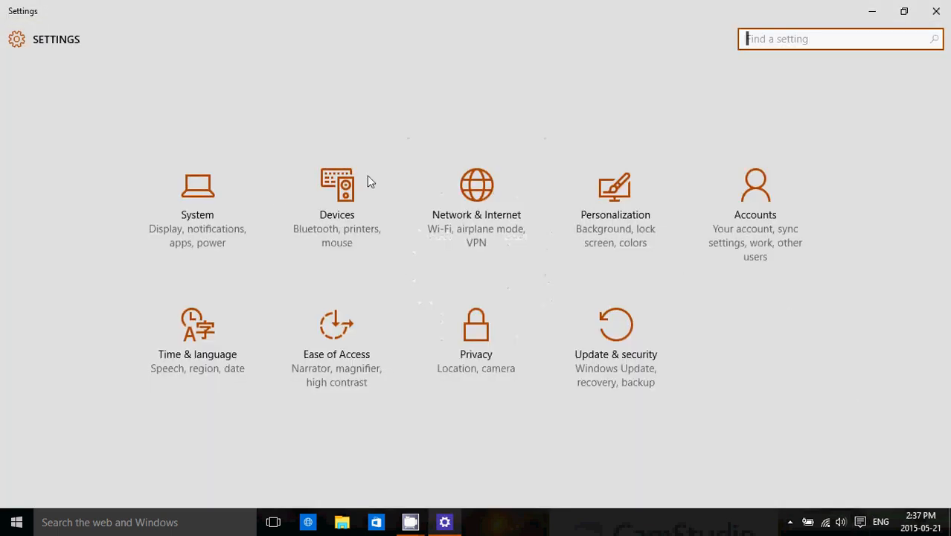
left_click(197, 193)
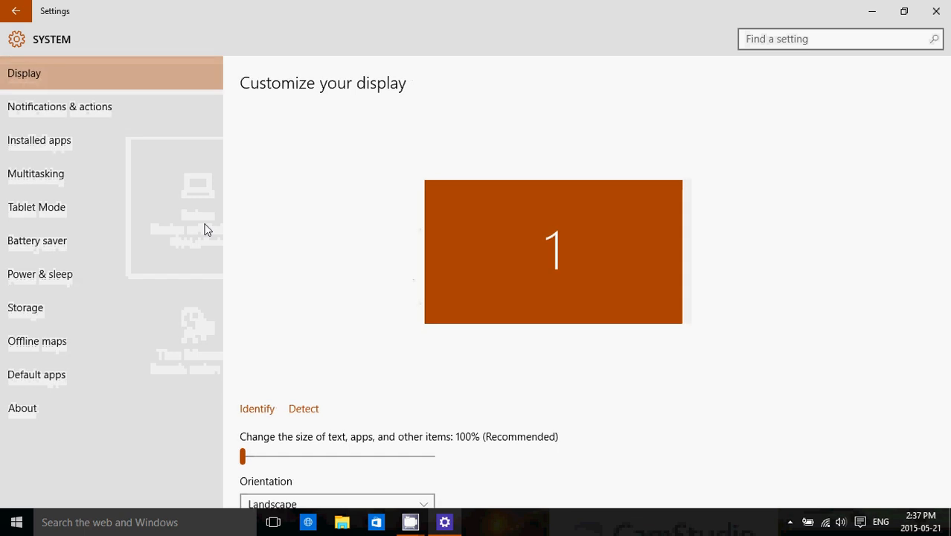
mouse_move(134, 122)
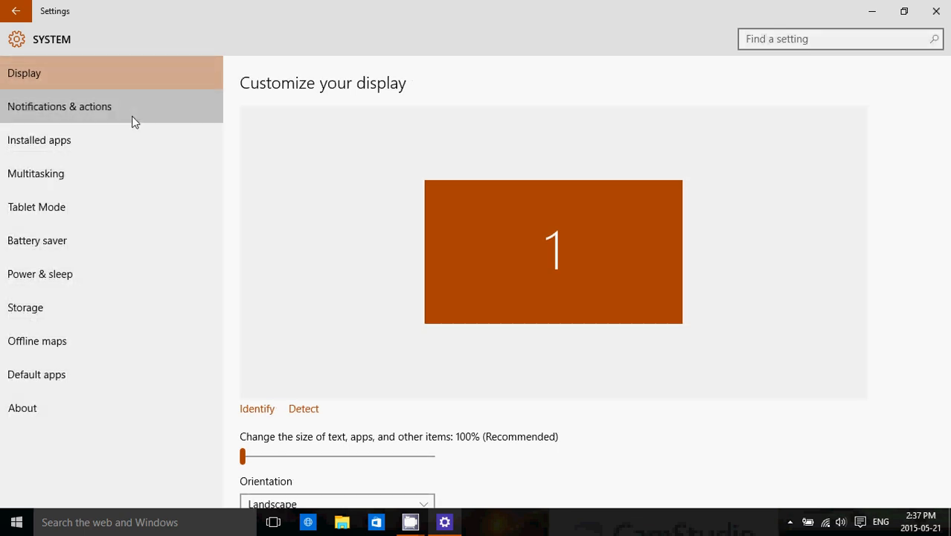
left_click(60, 106)
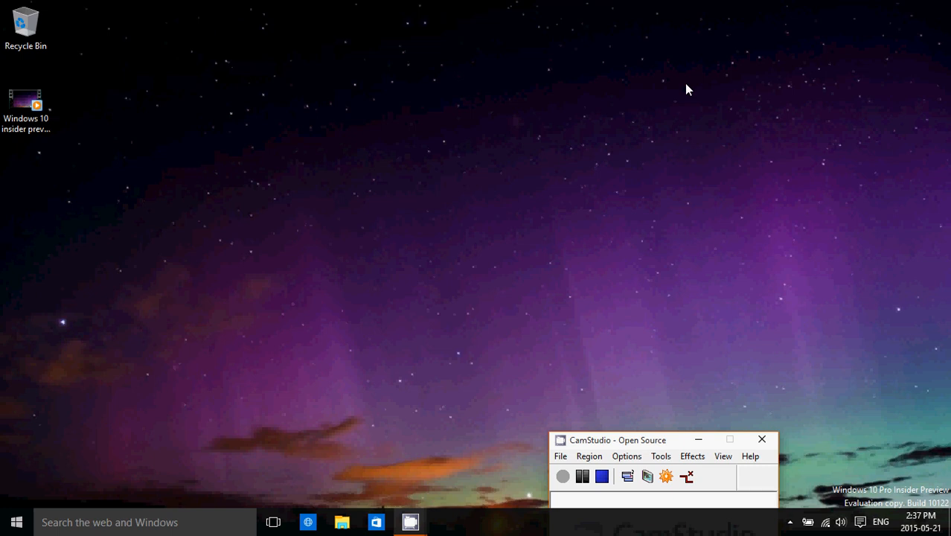
mouse_move(319, 291)
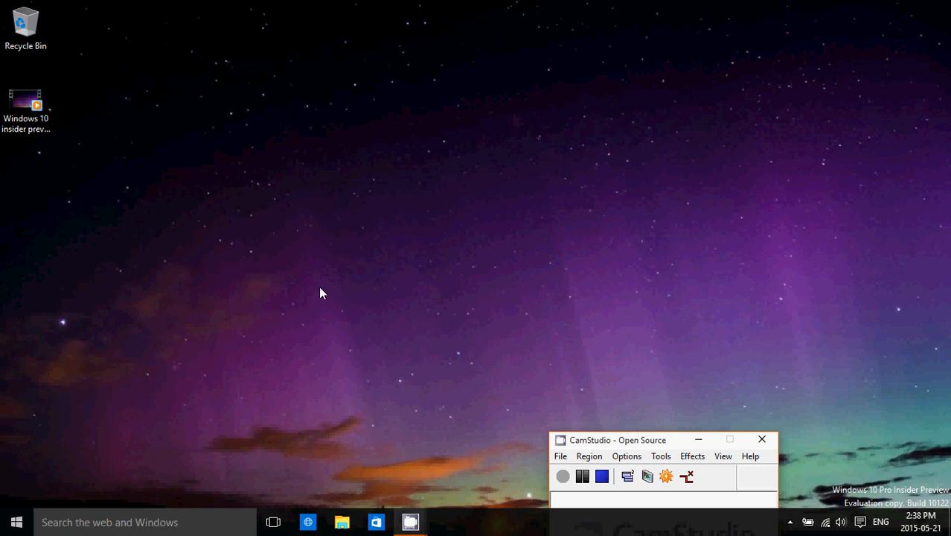
Bring up the Start menu with its live tiles over the desktop.
left_click(16, 521)
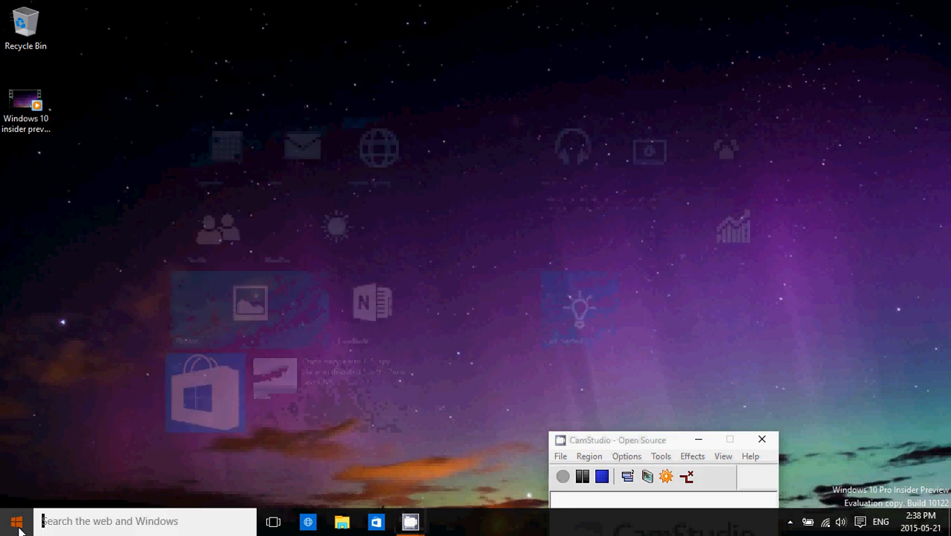
View the Life at a glance and Play and explore tiles, then dismiss Start to the desktop.
left_click(16, 520)
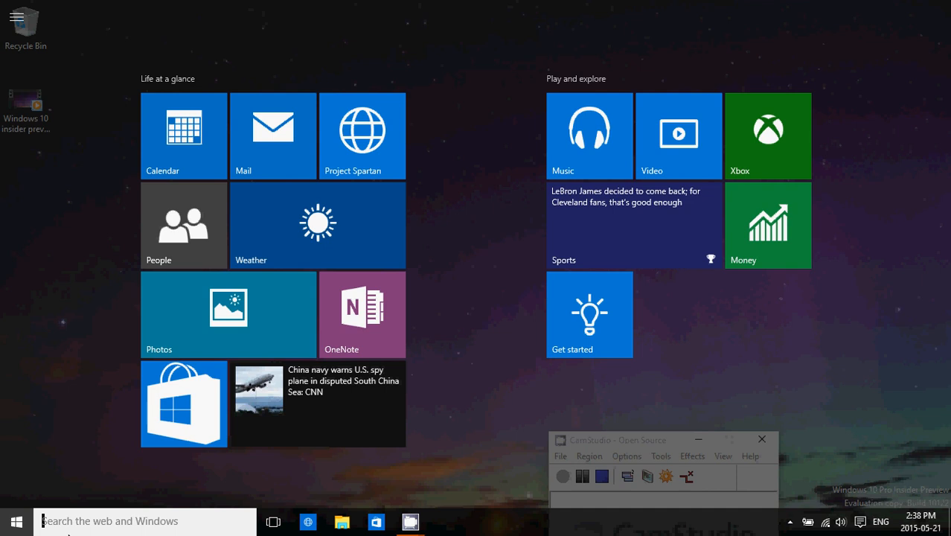
mouse_move(3, 470)
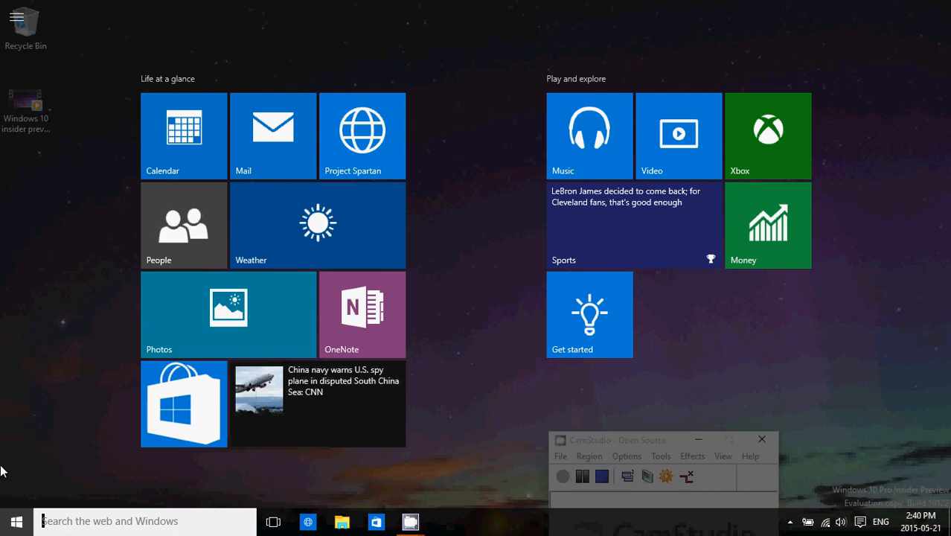
left_click(14, 521)
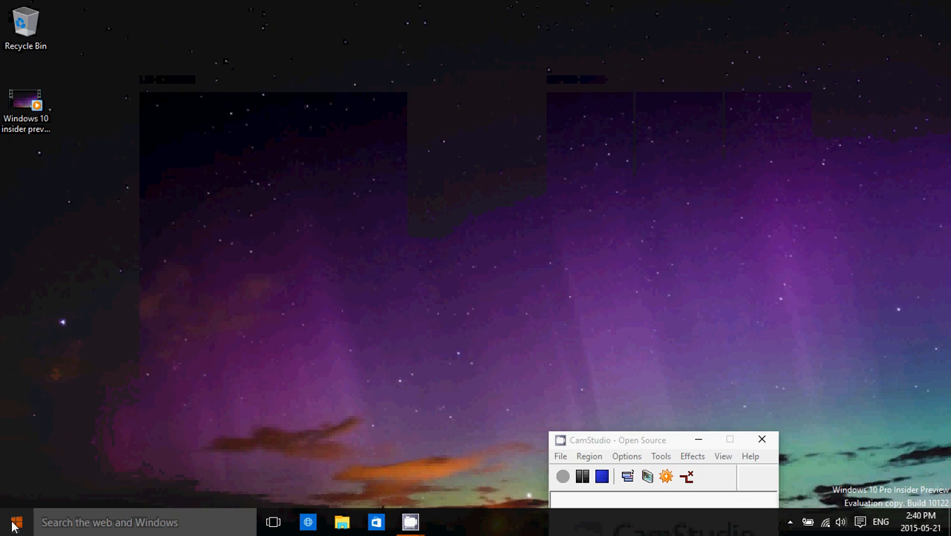
mouse_move(482, 196)
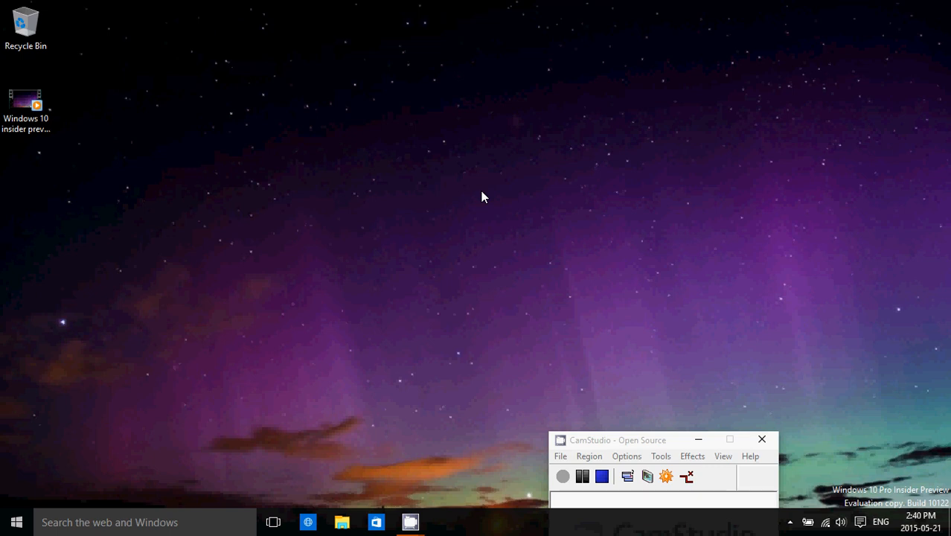
mouse_move(372, 425)
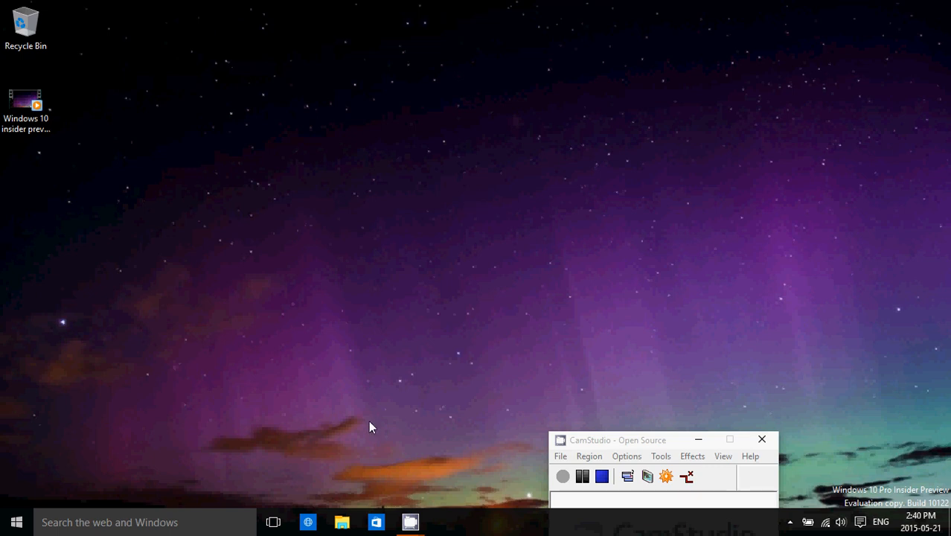
Launch File Explorer on Quick access from the taskbar.
left_click(342, 521)
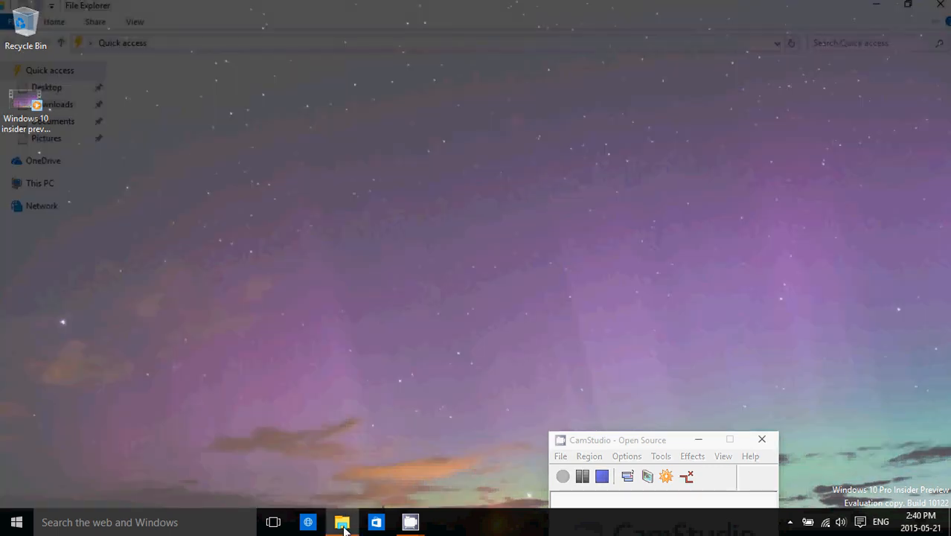
View Quick access, then close File Explorer leaving the desktop with the CamStudio recorder.
left_click(343, 520)
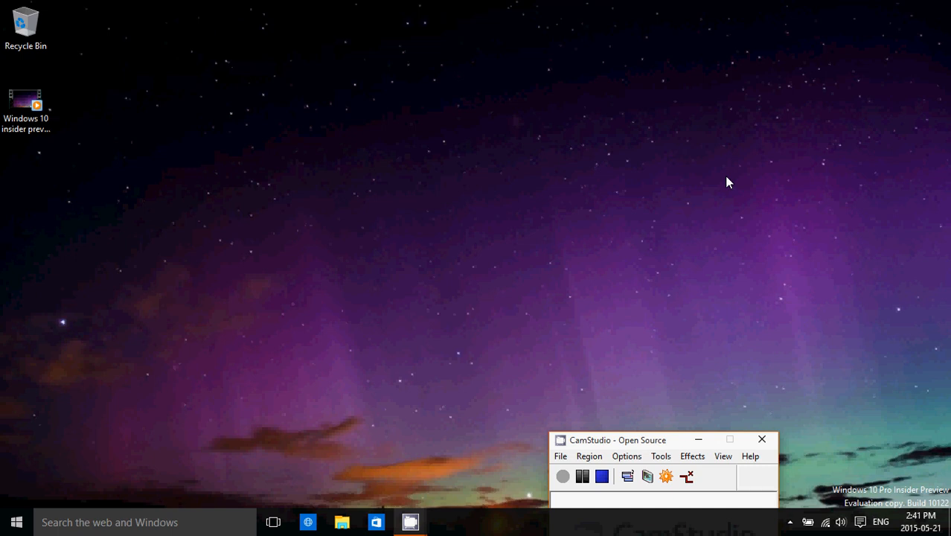
mouse_move(469, 273)
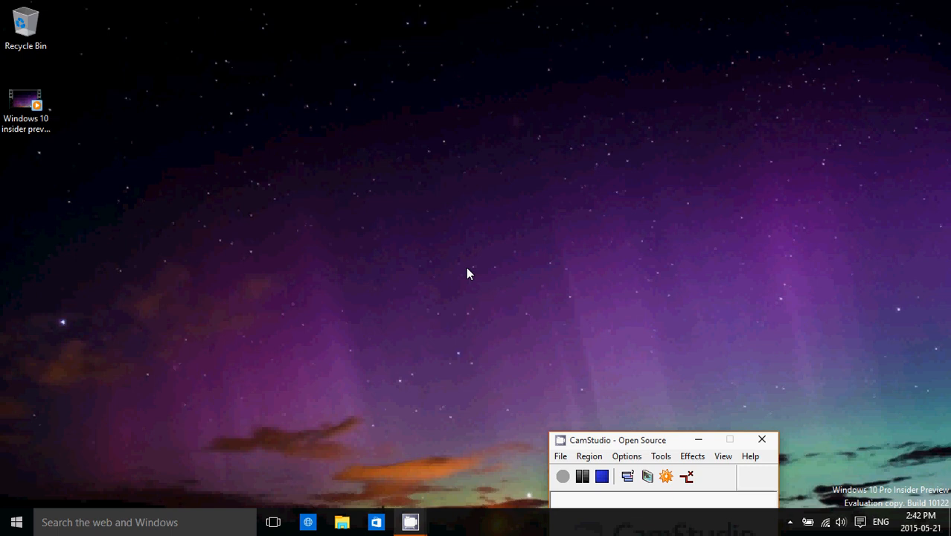
mouse_move(601, 333)
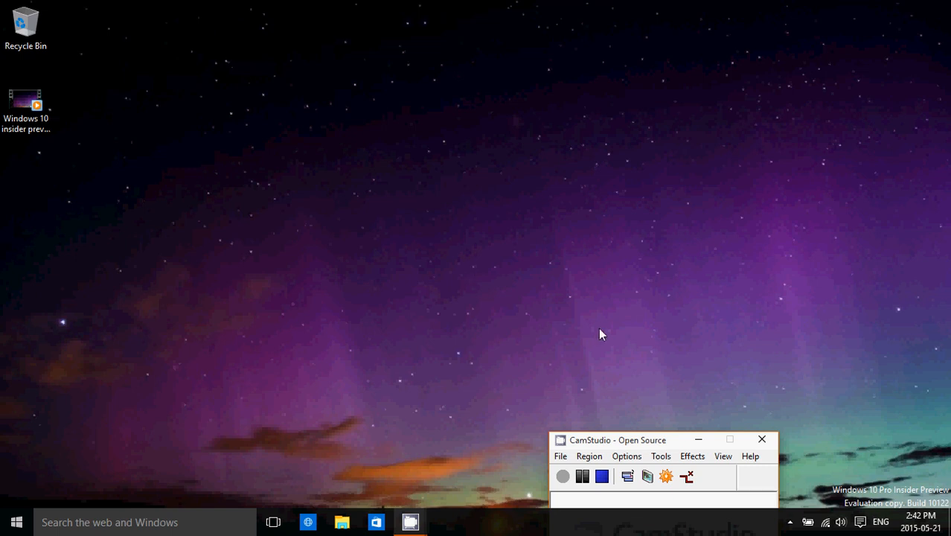
mouse_move(610, 458)
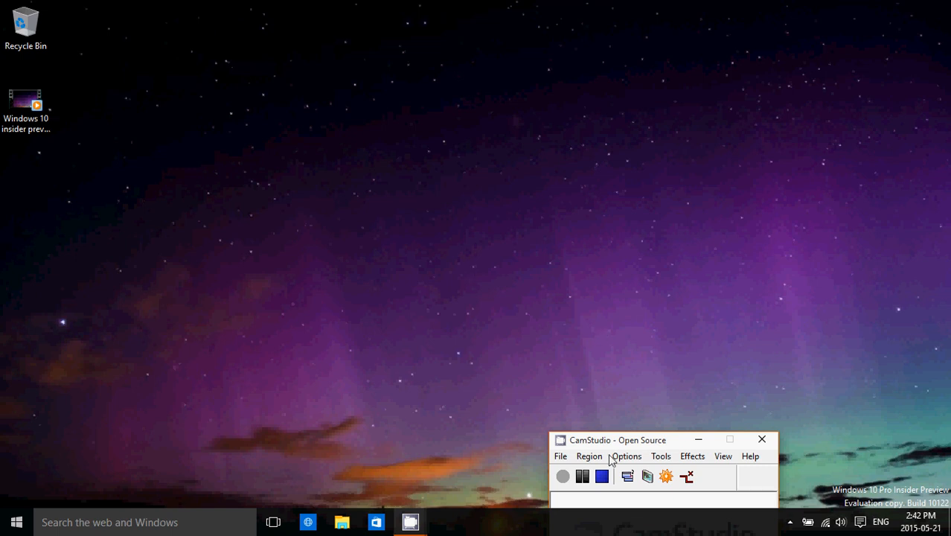